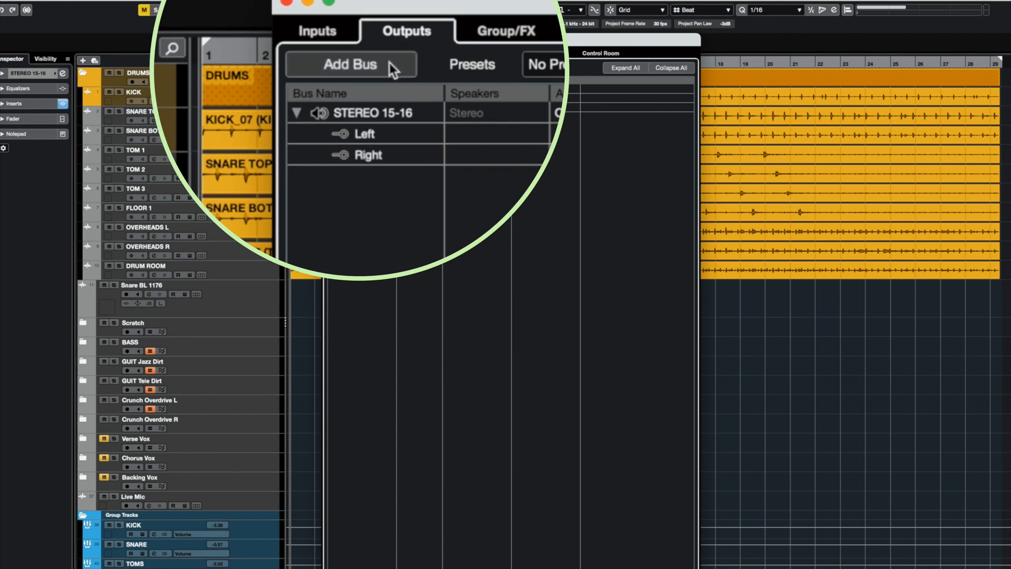
# Add a mono output bus named SNARE SEND routed to Onyx 1640i output port 3
pyautogui.click(349, 64)
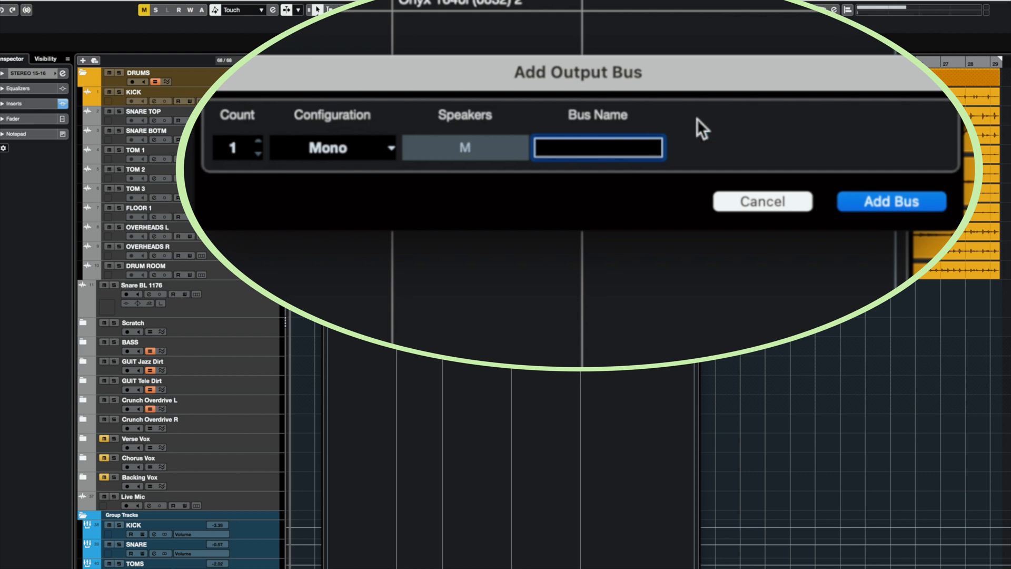
pyautogui.write('SNARE SEND')
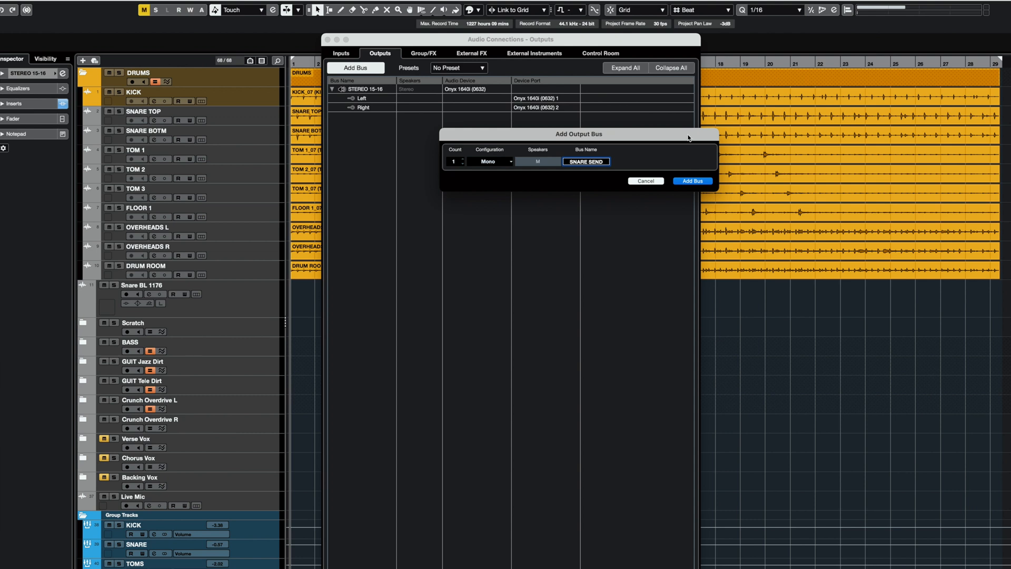
pyautogui.click(691, 180)
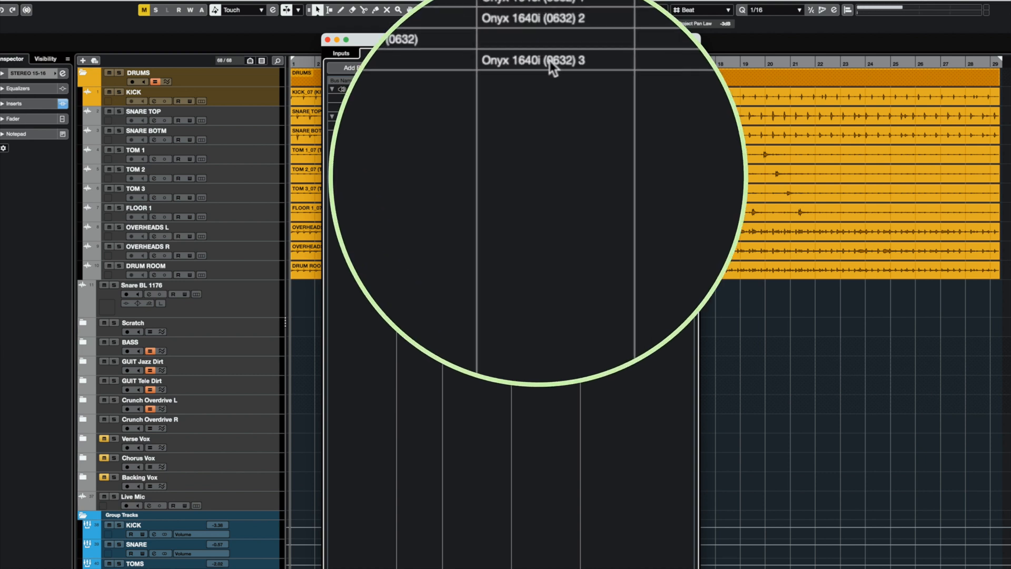
pyautogui.click(551, 58)
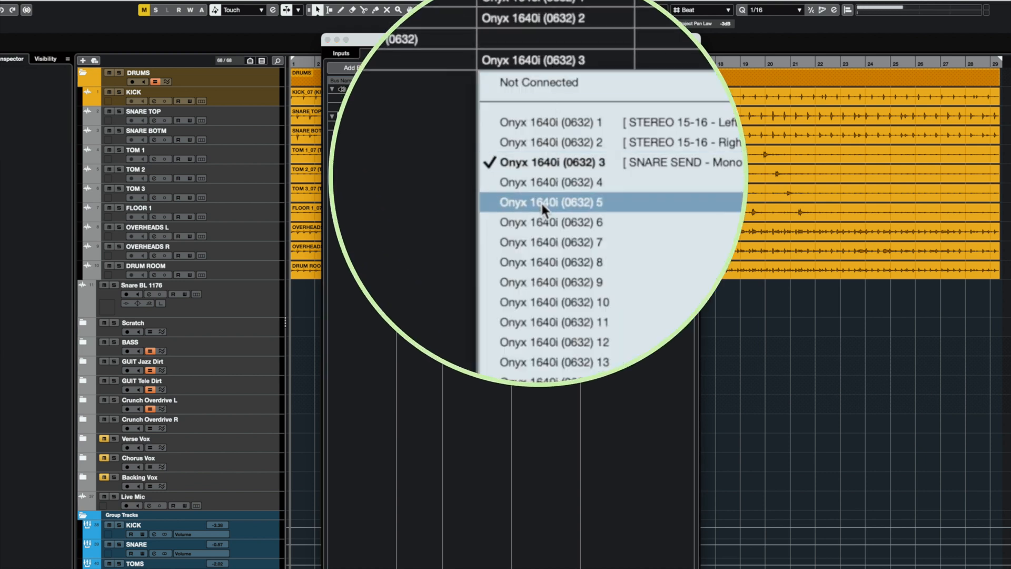
pyautogui.click(550, 202)
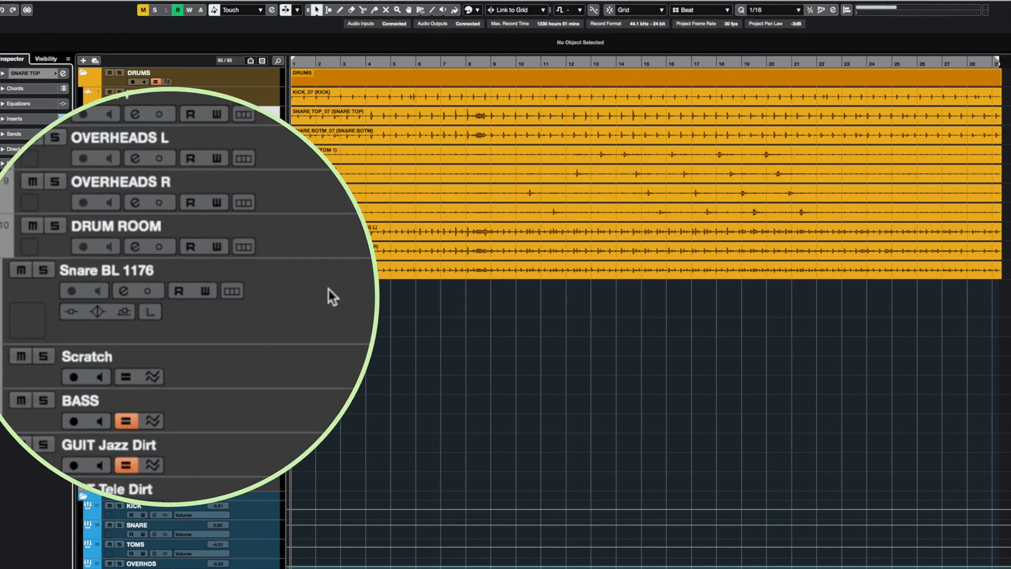
# Record the external 1176 snare pass onto the Snare BL 1176 track from the project start
pyautogui.click(116, 271)
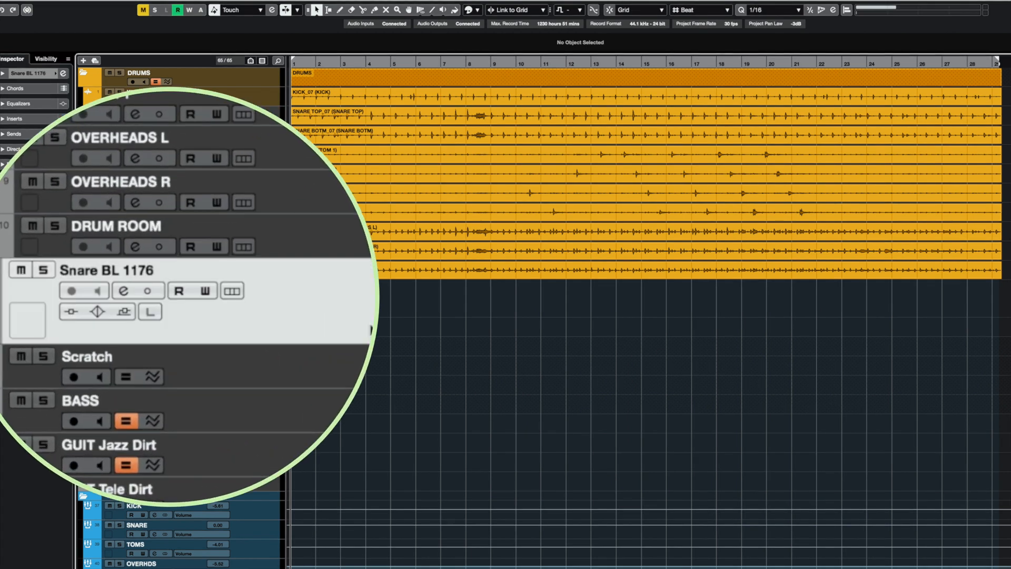
pyautogui.click(72, 291)
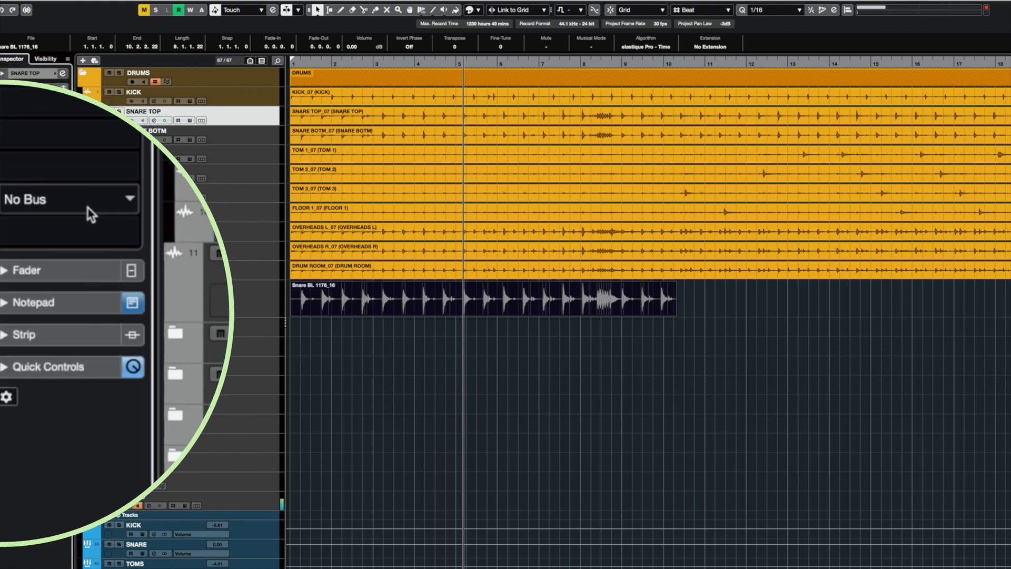
# Open Audio Connections and move through Inputs, Group/FX and Control Room to the External FX page
pyautogui.click(287, 9)
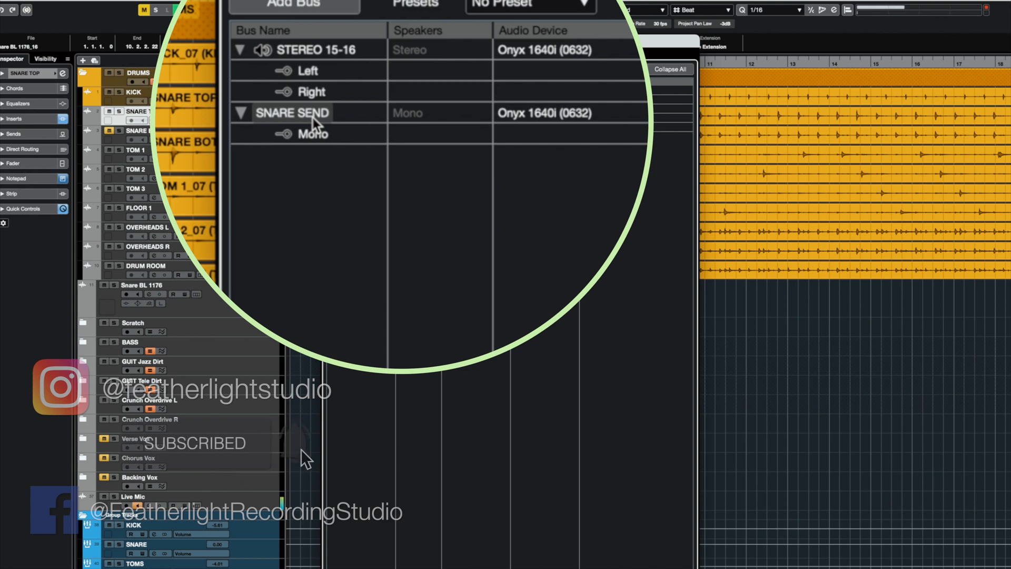
pyautogui.rightClick(292, 113)
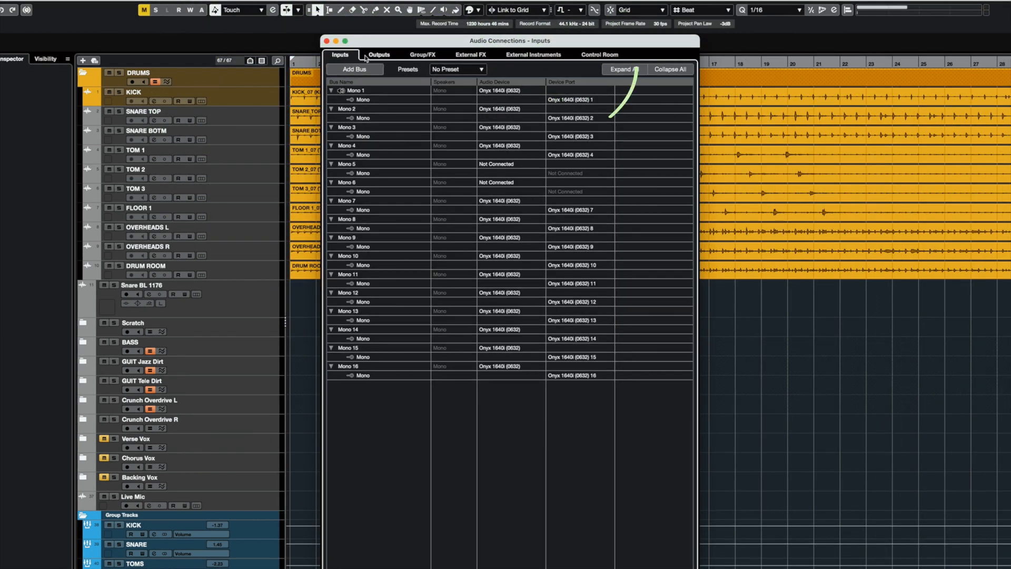
pyautogui.click(421, 54)
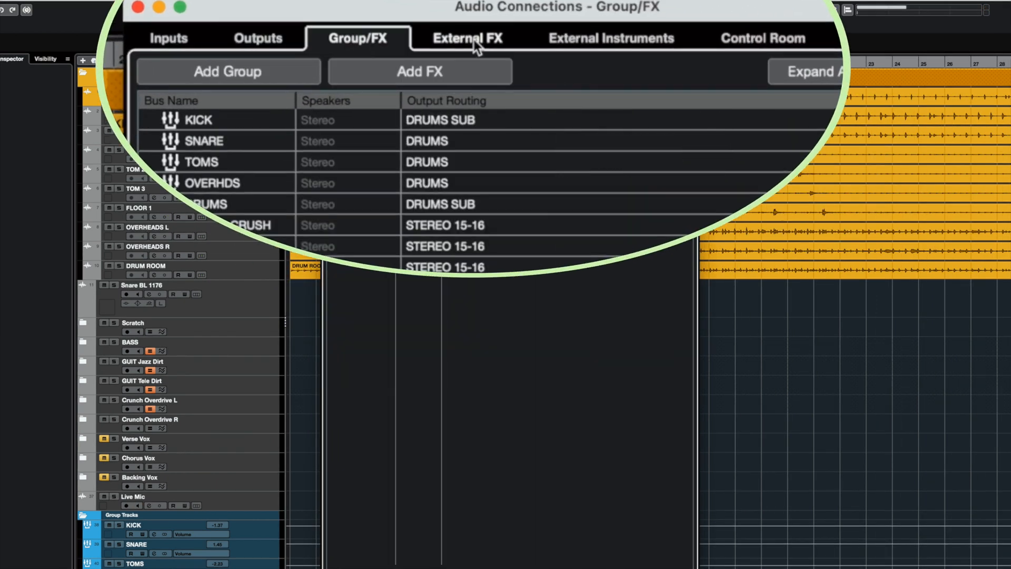
pyautogui.click(763, 38)
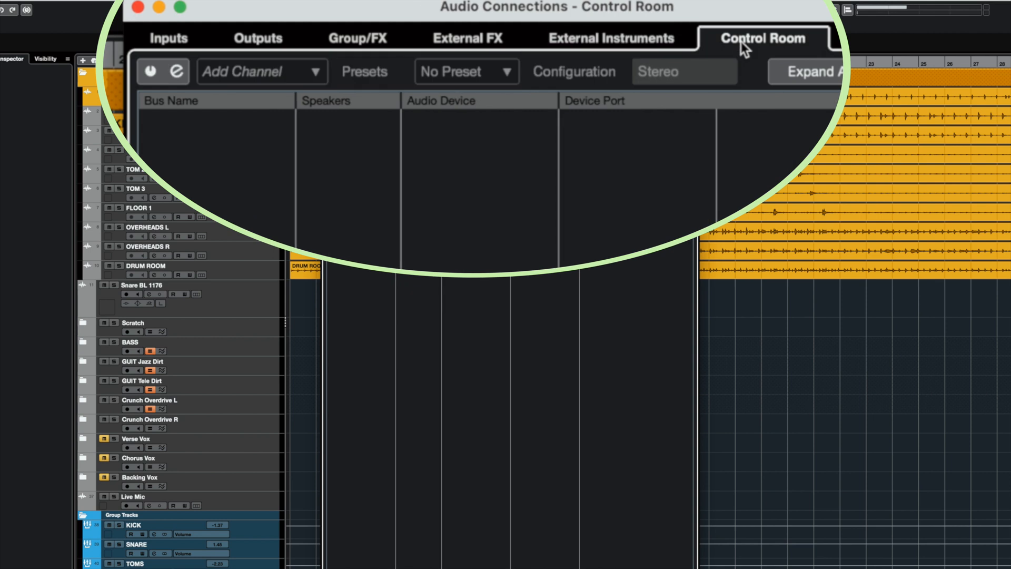
pyautogui.click(468, 38)
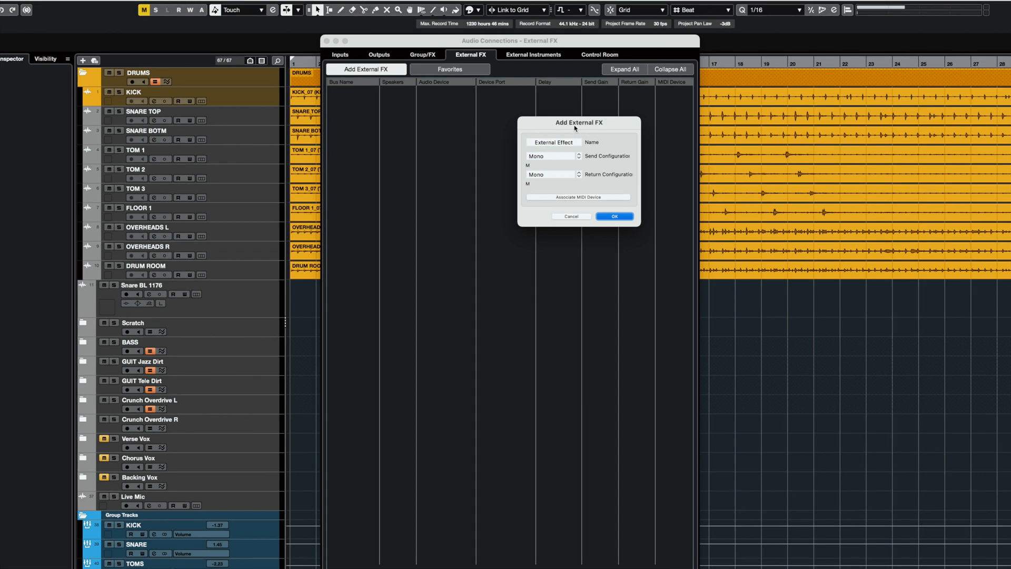
# Create an external effect named BL 1176 with mono send and mono return
pyautogui.click(551, 142)
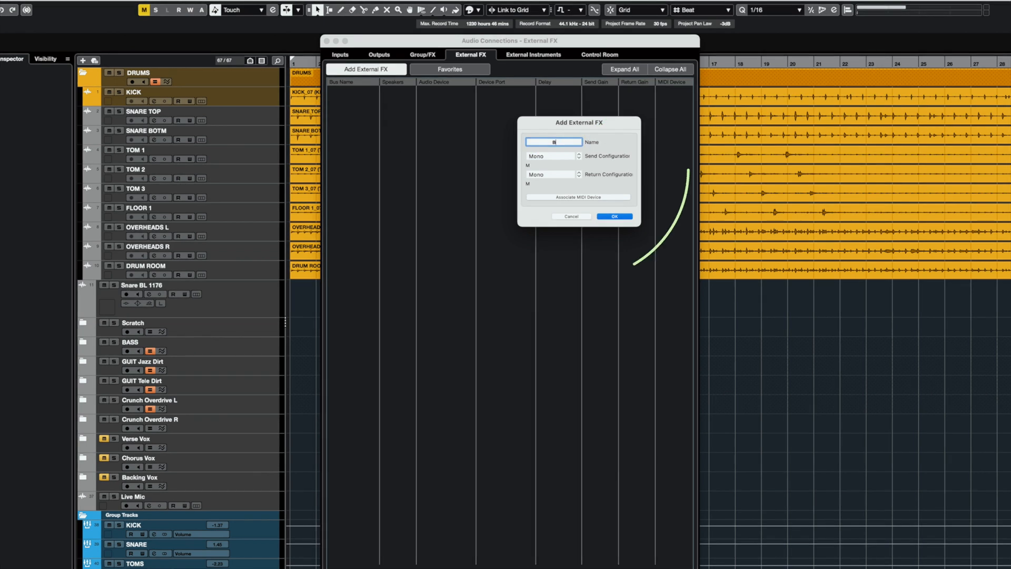
pyautogui.write('L 1176')
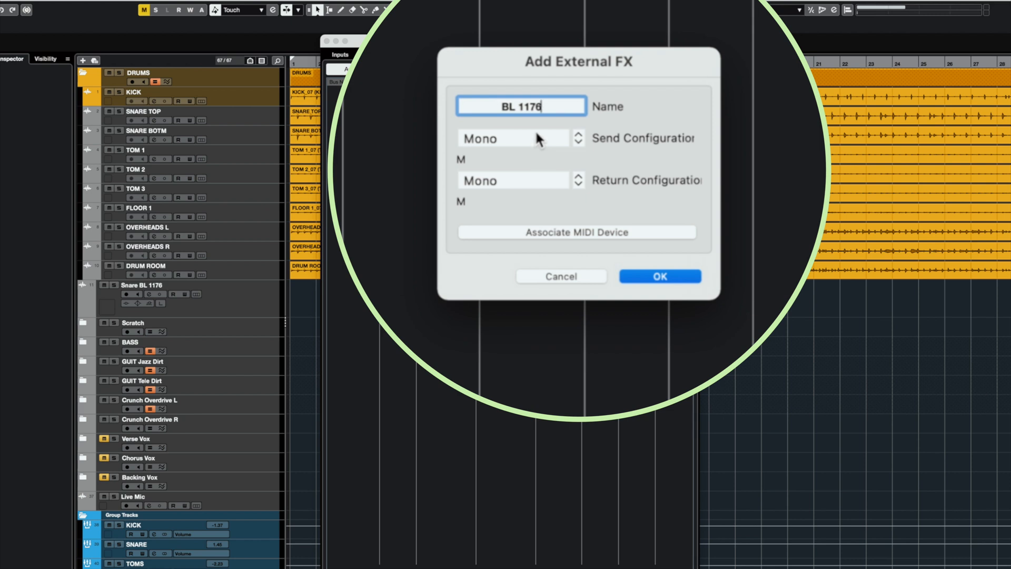
pyautogui.click(513, 137)
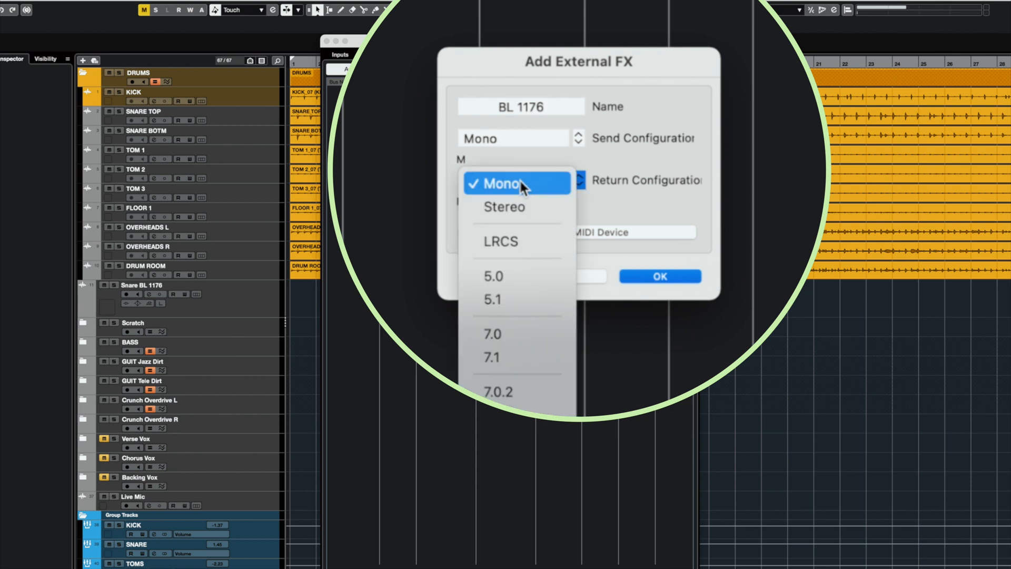
pyautogui.moveTo(525, 194)
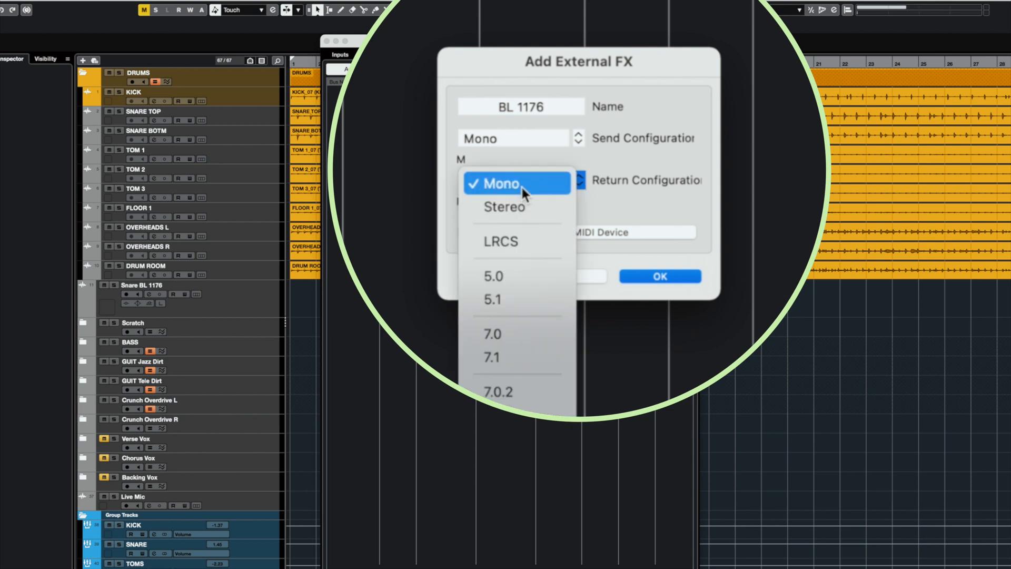
pyautogui.click(500, 183)
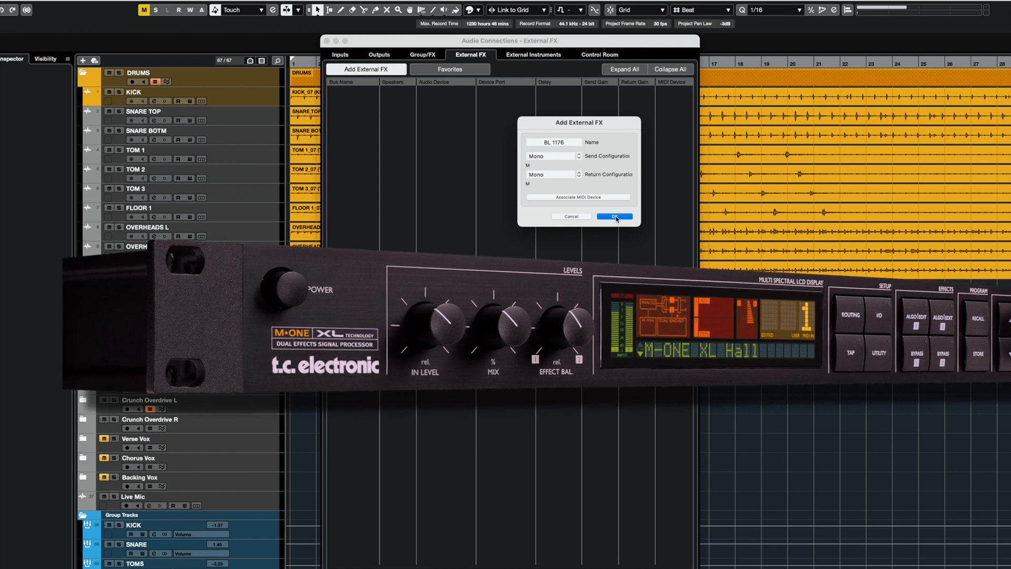
pyautogui.click(612, 215)
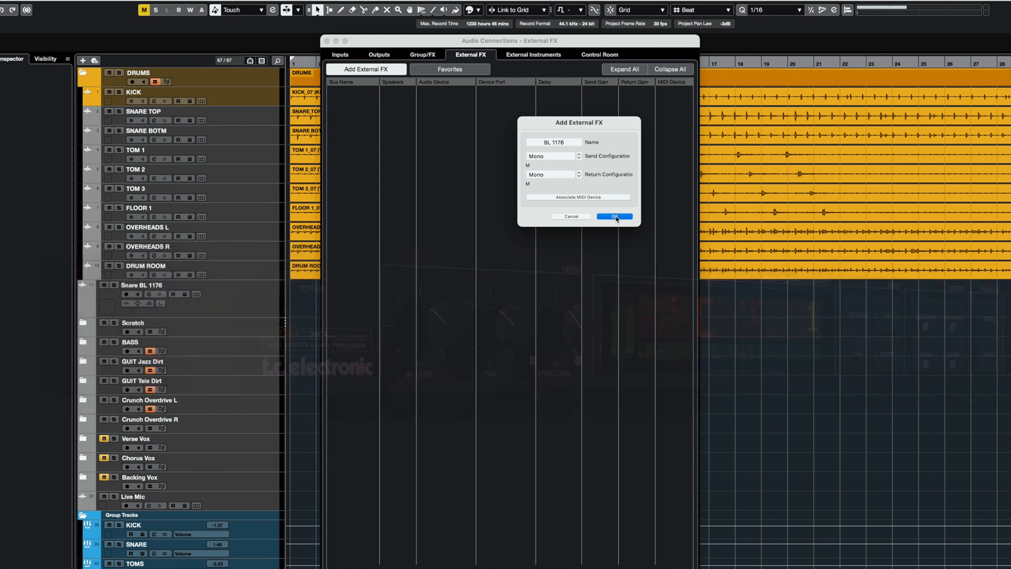
pyautogui.click(612, 216)
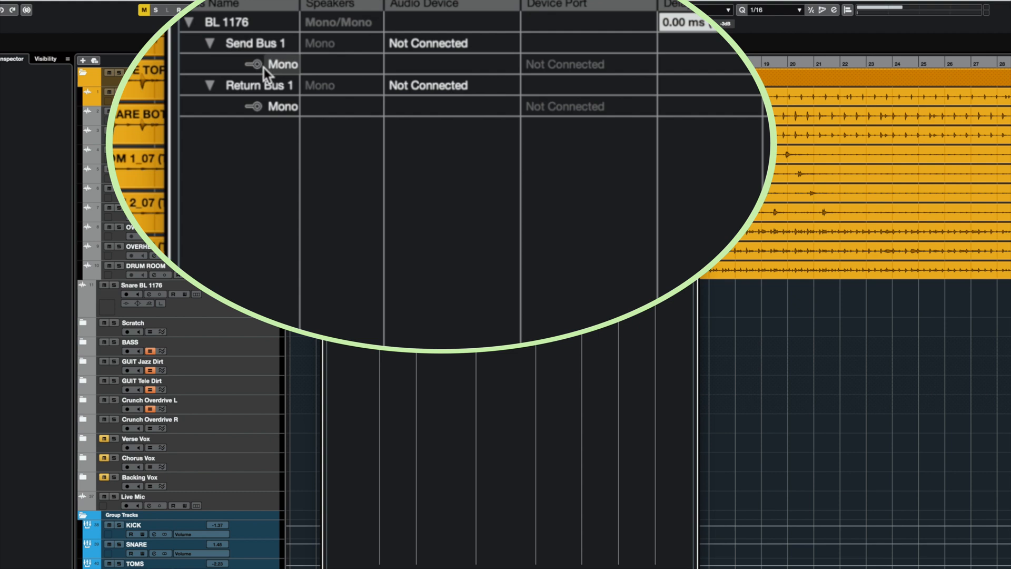
pyautogui.moveTo(340, 66)
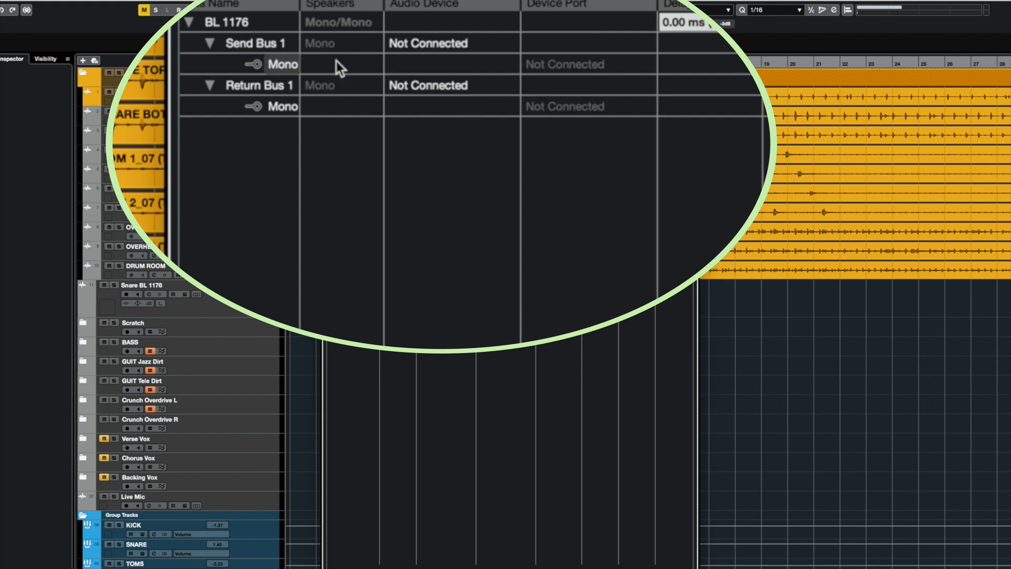
# Route the BL 1176 send to Onyx 1640i port 5 and its return to port 6, accepting the warning
pyautogui.click(564, 64)
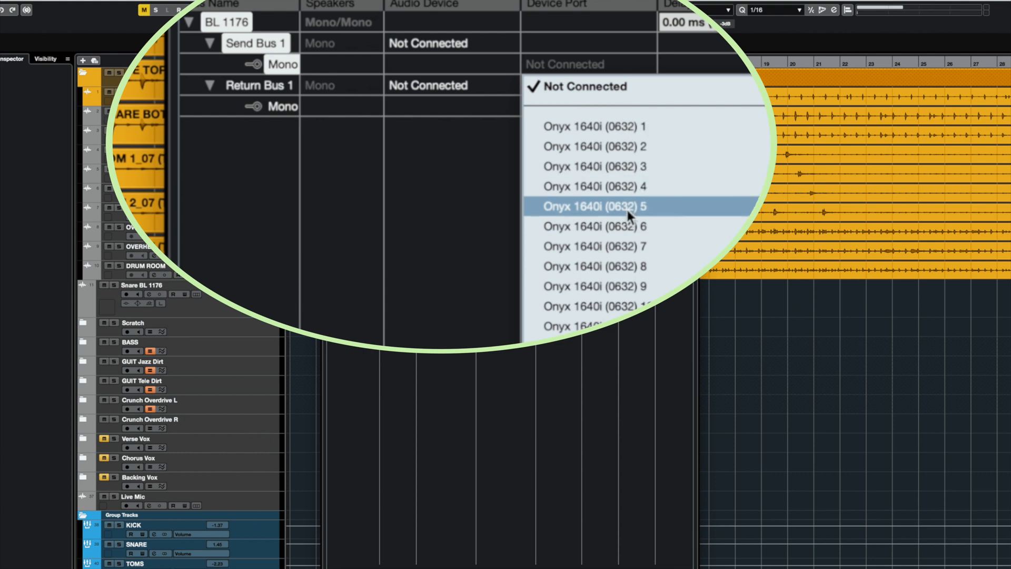
pyautogui.moveTo(618, 212)
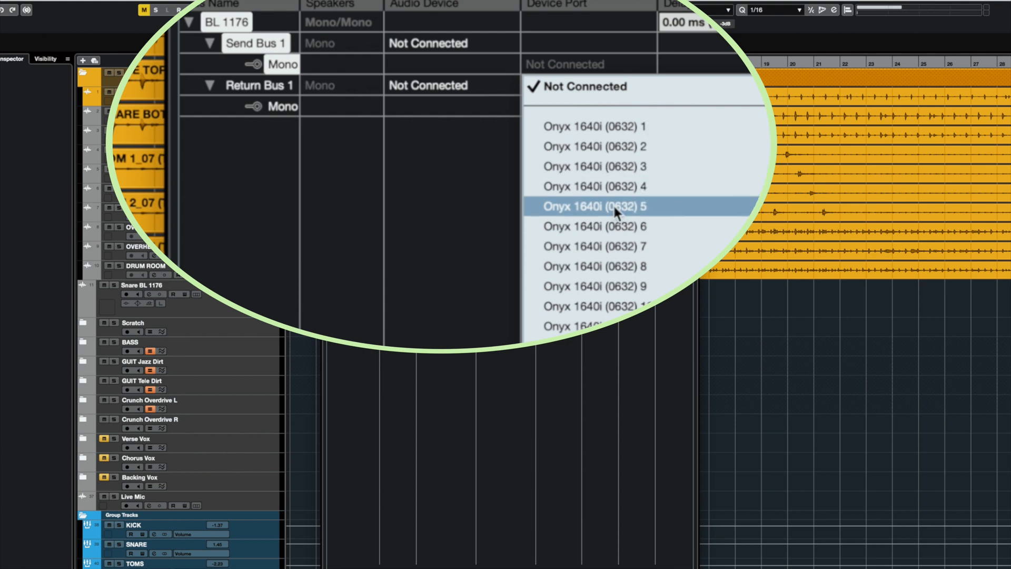
pyautogui.click(593, 206)
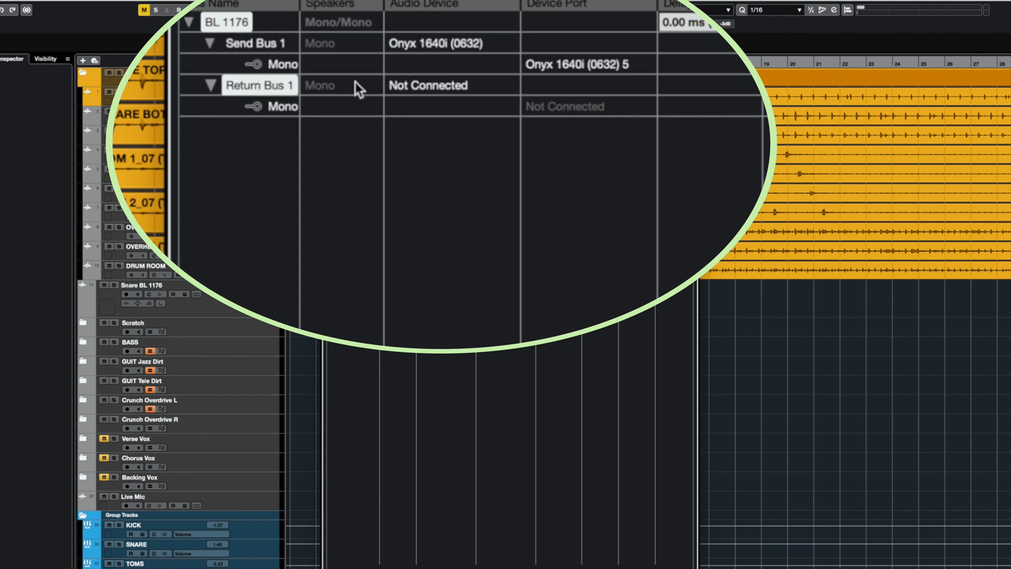
pyautogui.click(566, 107)
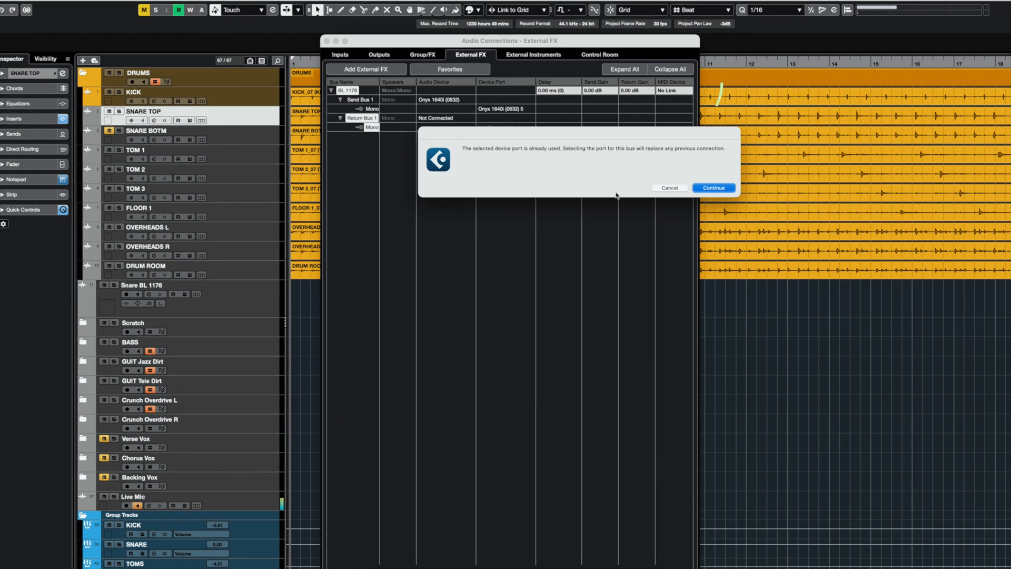
pyautogui.click(713, 188)
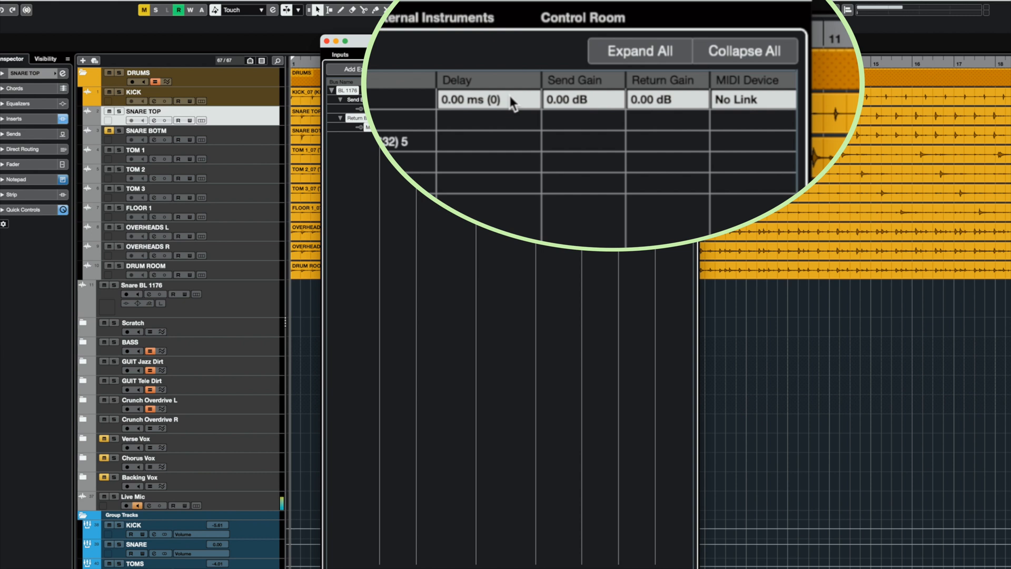
pyautogui.moveTo(566, 179)
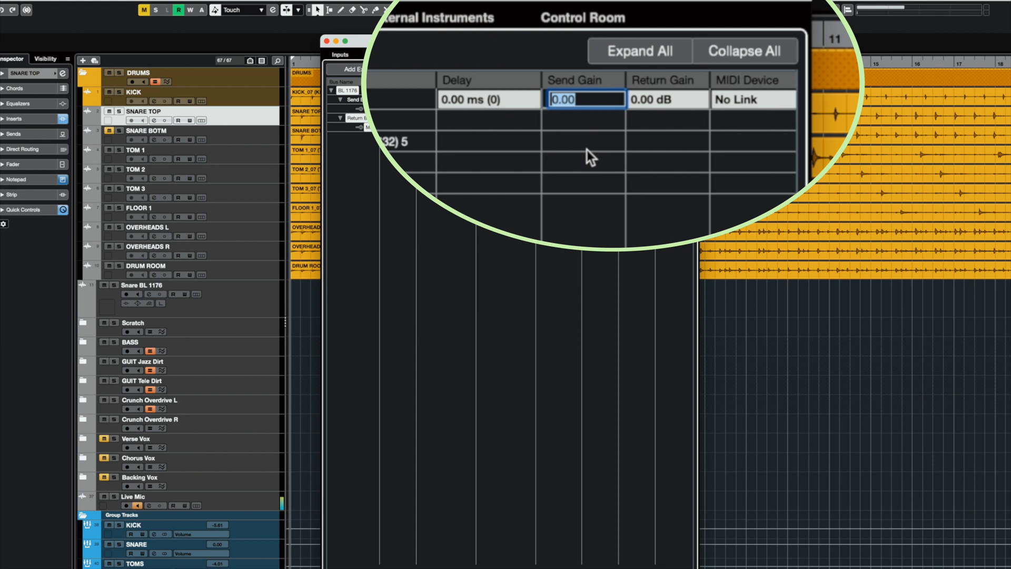
pyautogui.write('6.00')
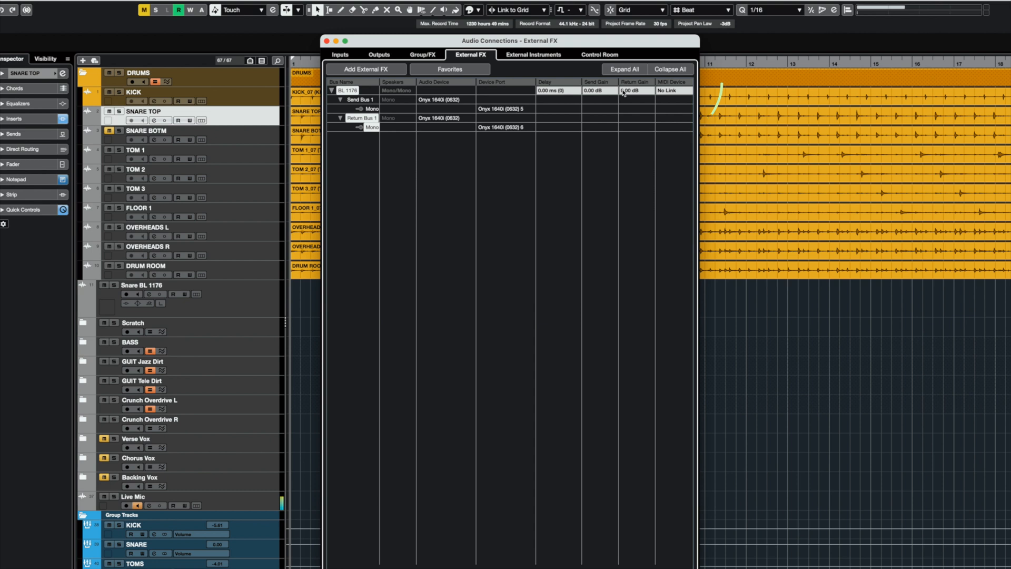
pyautogui.click(326, 41)
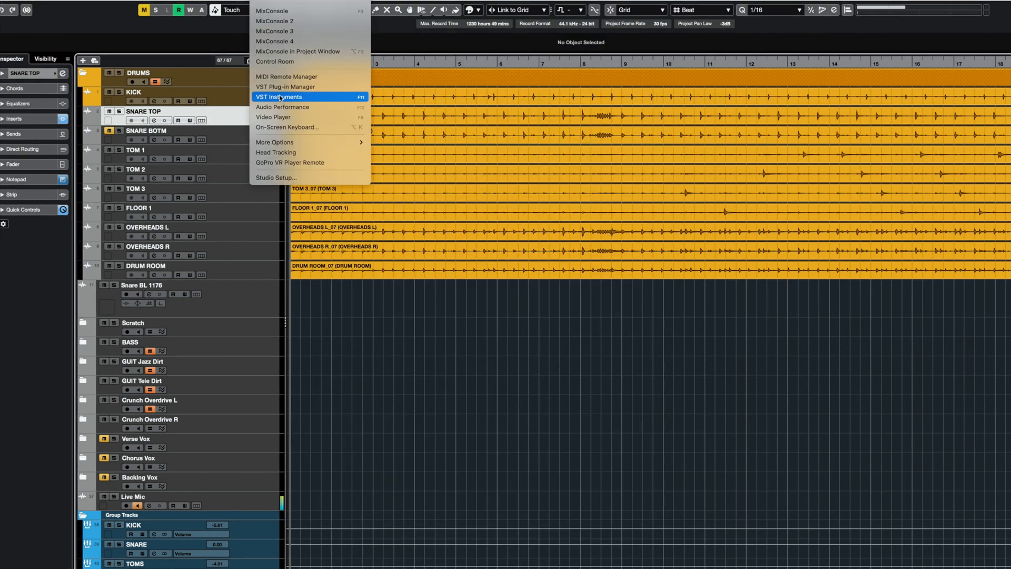
pyautogui.click(286, 87)
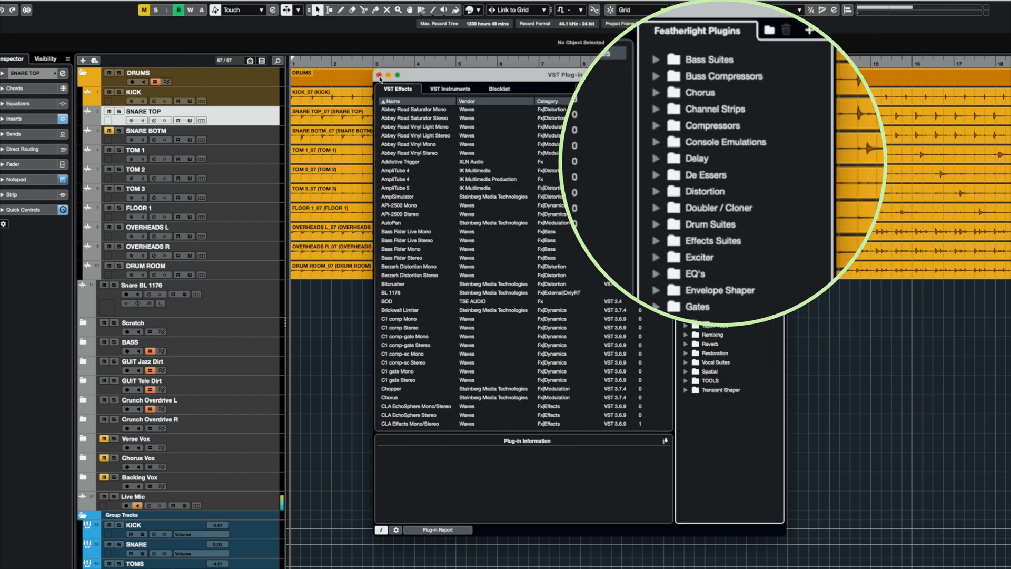
pyautogui.click(379, 76)
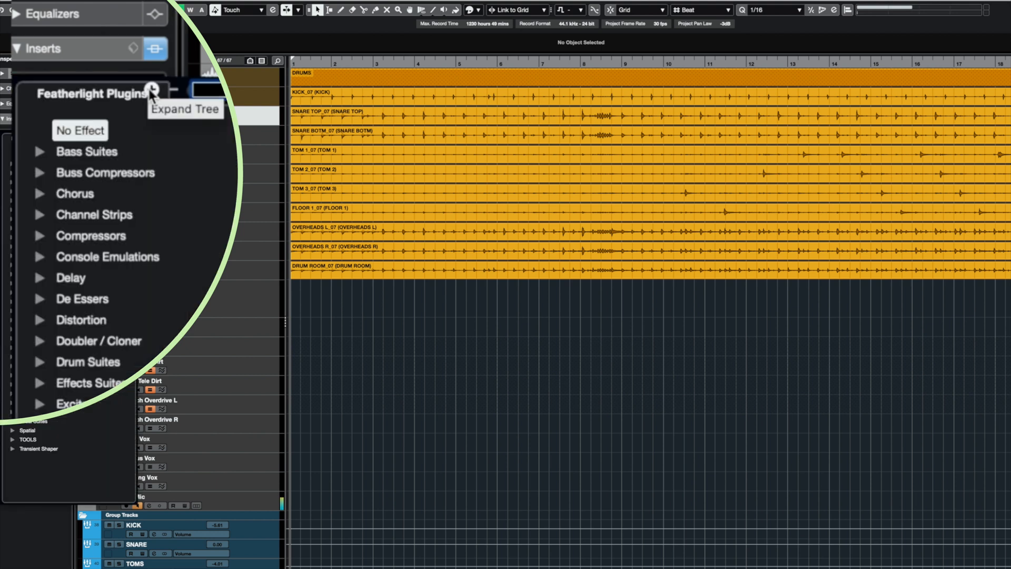
# Insert BL 1176 from the Compressors group into SNARE TOP's first insert slot
pyautogui.click(90, 235)
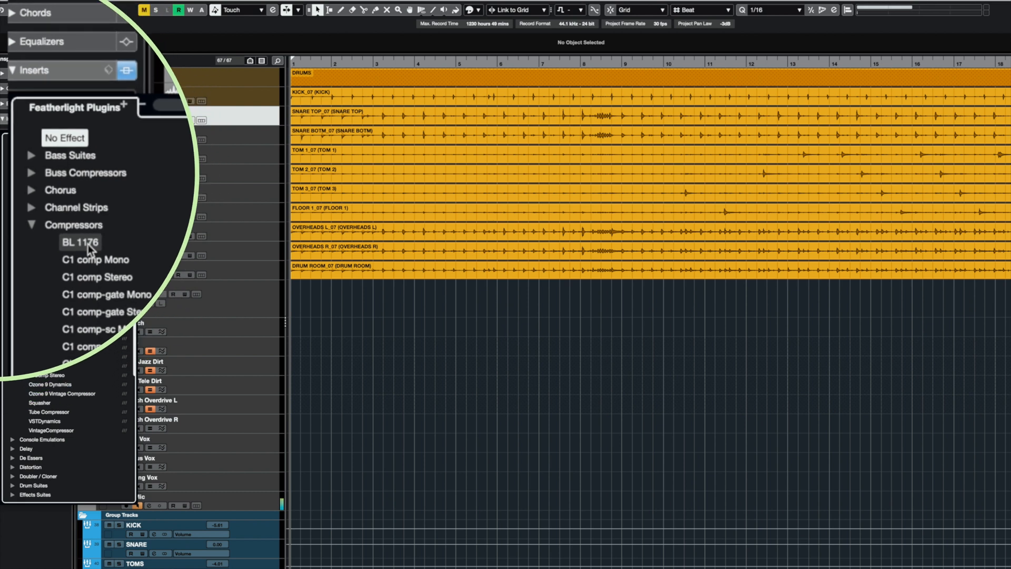
pyautogui.click(79, 242)
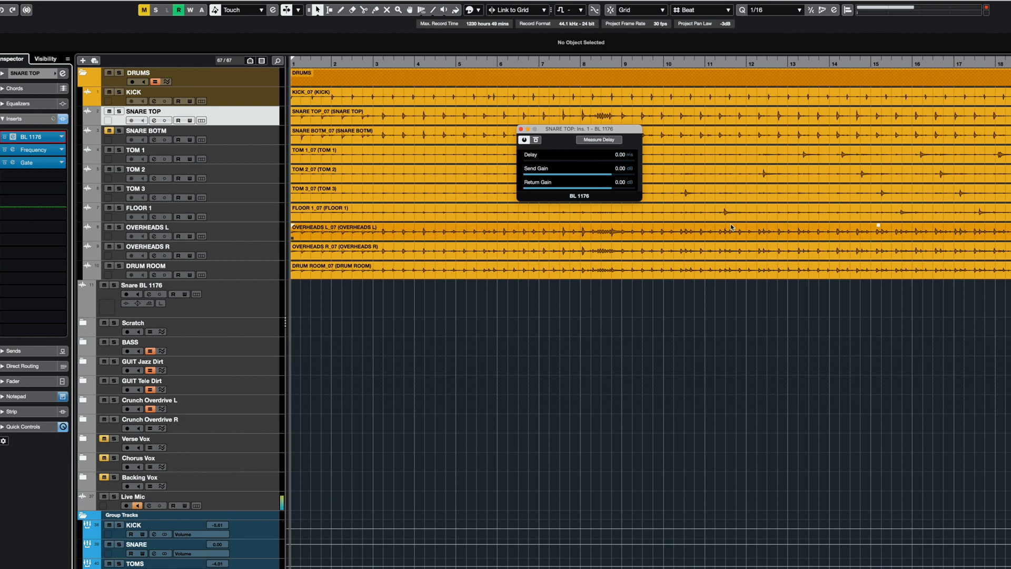
# Render SNARE TOP in place with Channel Settings processing, printing BL 1176 to a new track
pyautogui.click(429, 461)
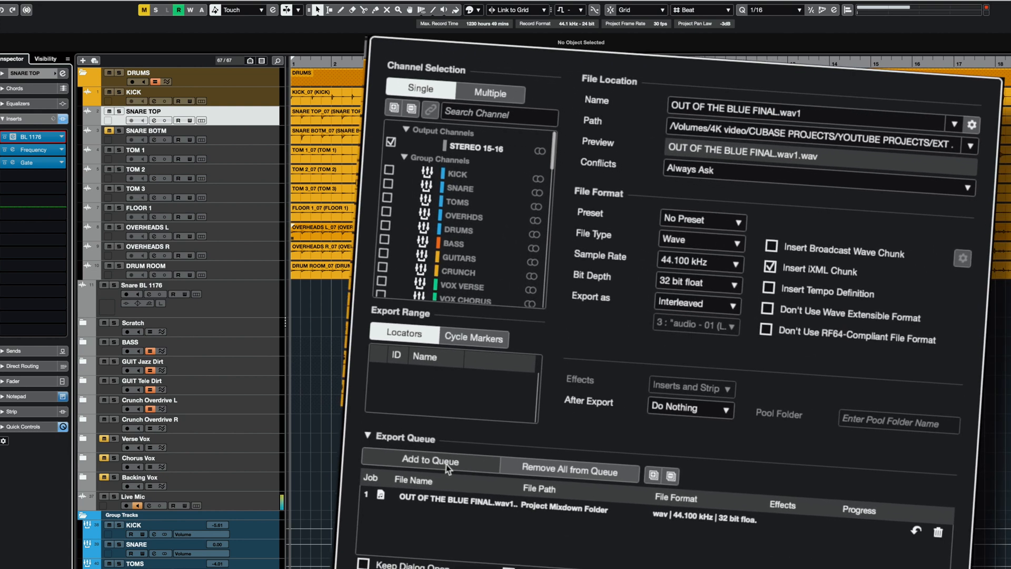
pyautogui.click(575, 529)
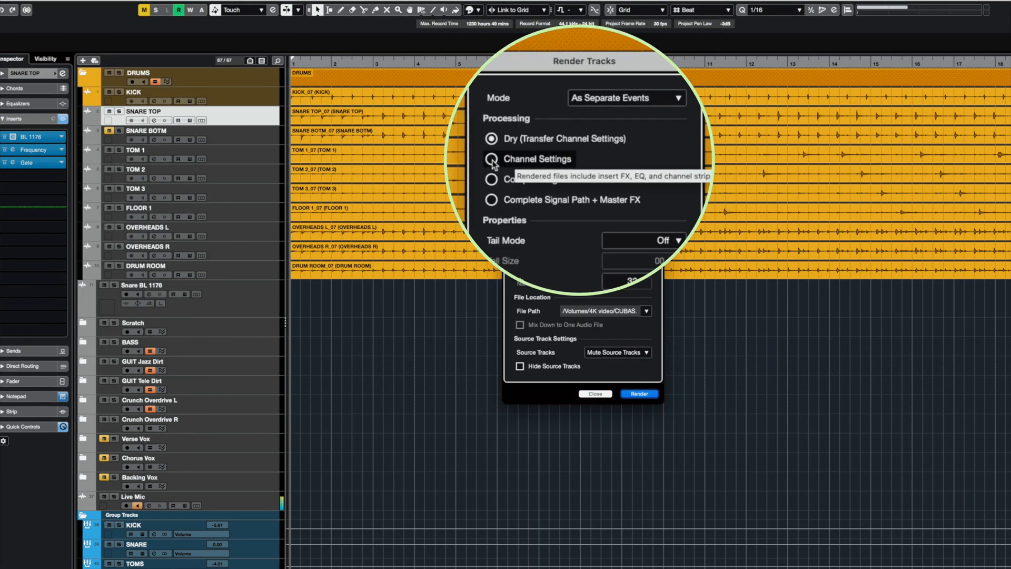
pyautogui.click(490, 159)
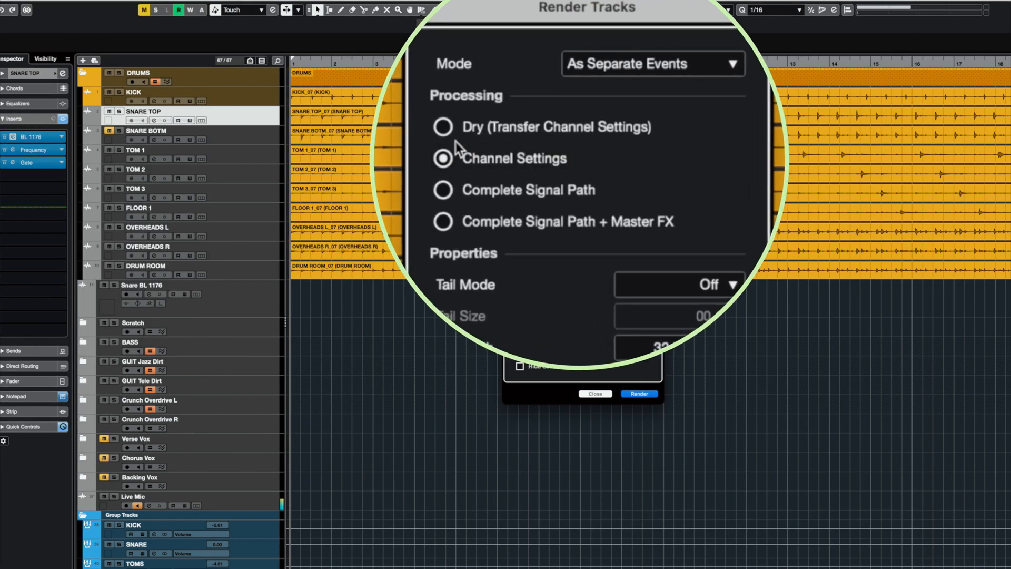
pyautogui.click(444, 128)
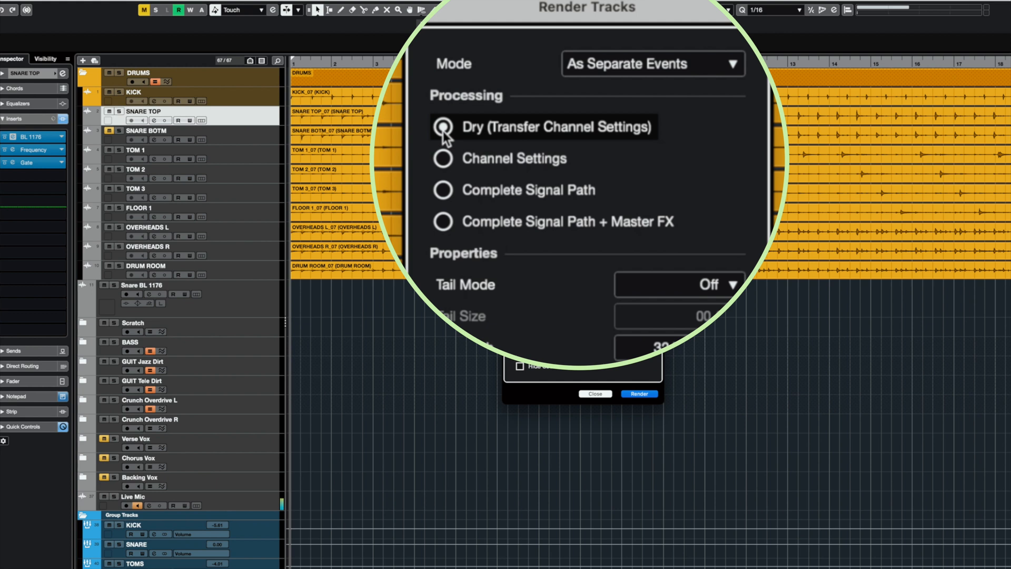
pyautogui.click(444, 158)
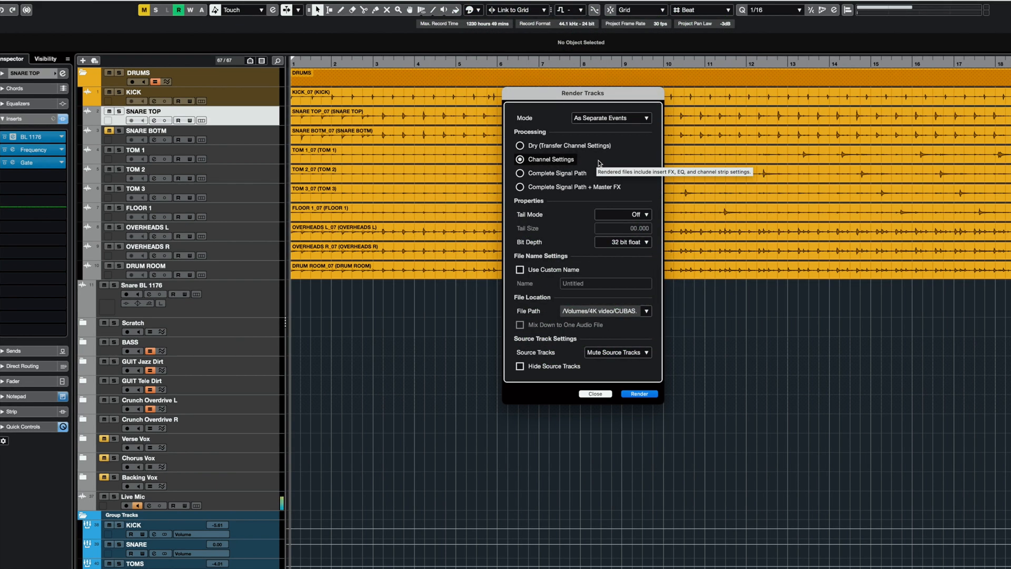
pyautogui.click(638, 394)
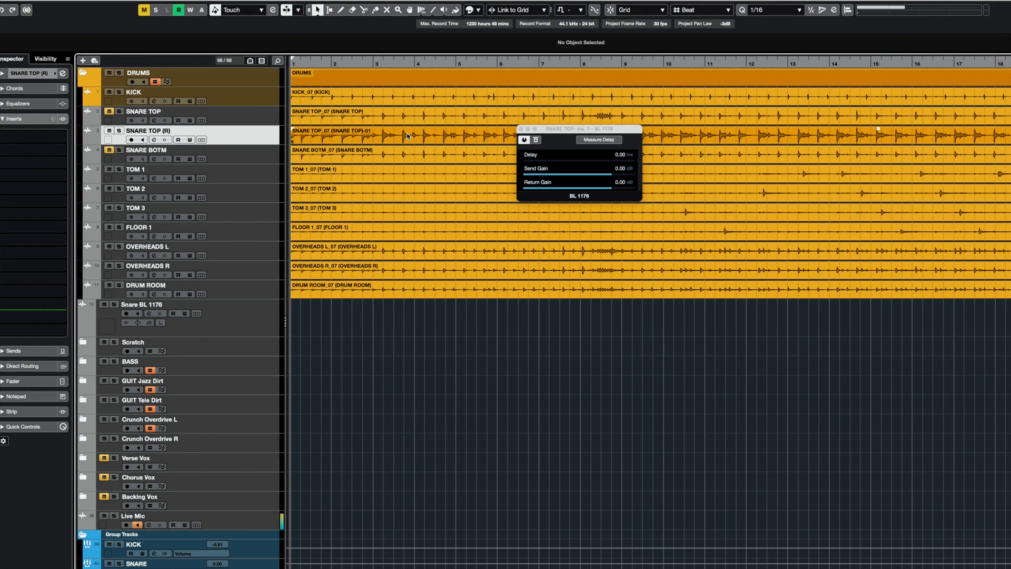
pyautogui.click(143, 111)
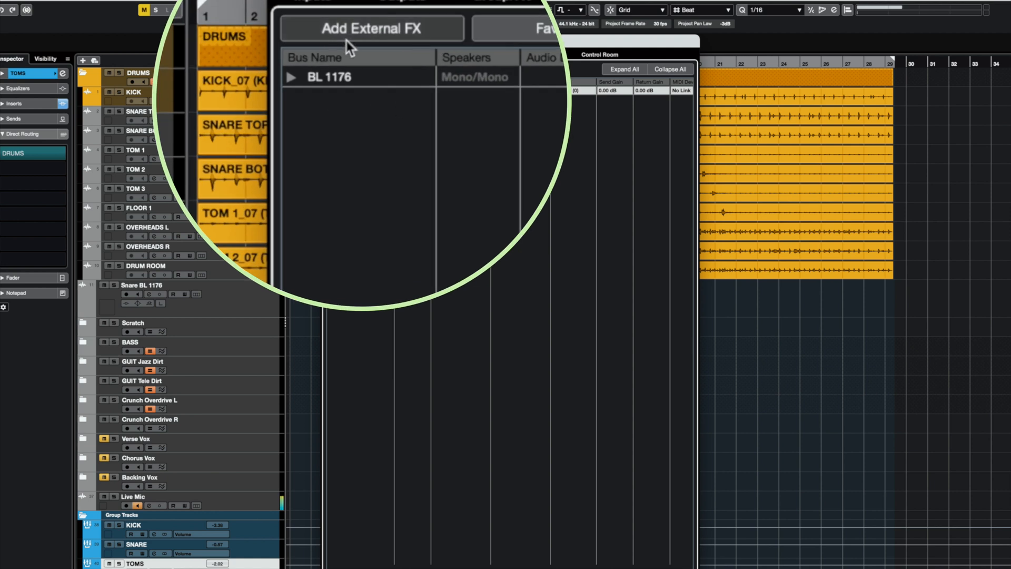
# Create an external effect named TC M-ONE with mono send and stereo return
pyautogui.click(365, 69)
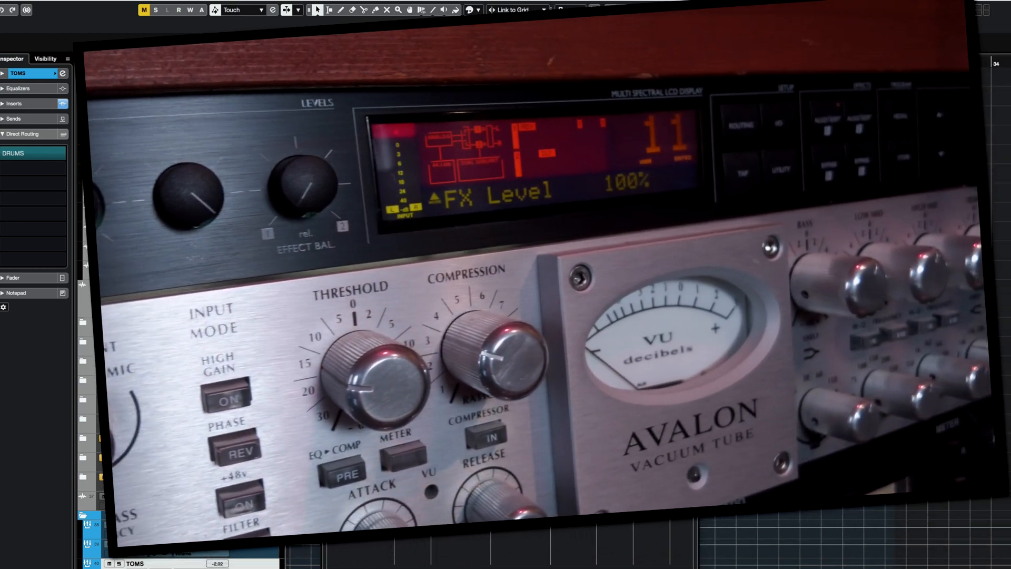
pyautogui.write('TC M-')
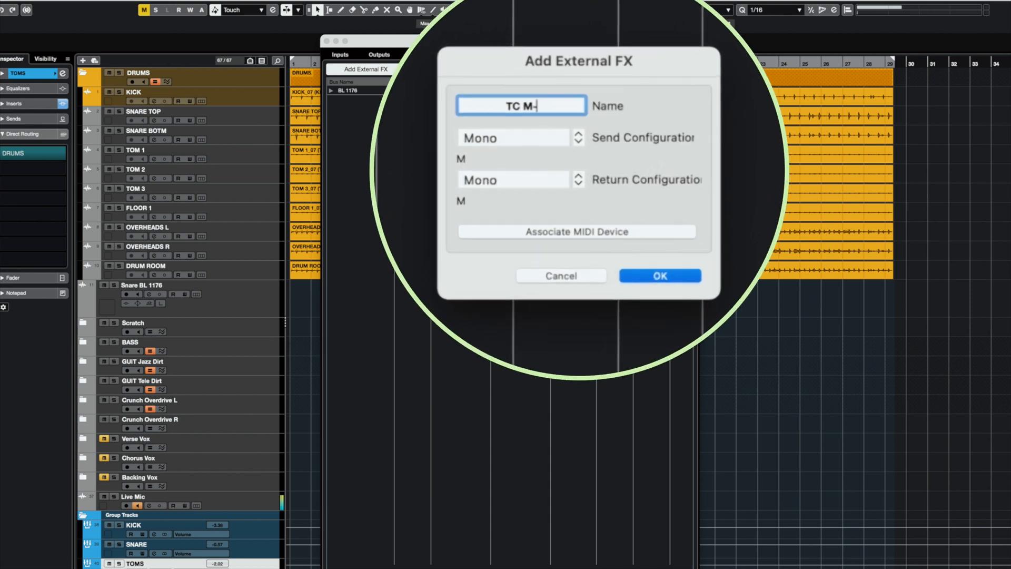
pyautogui.click(513, 137)
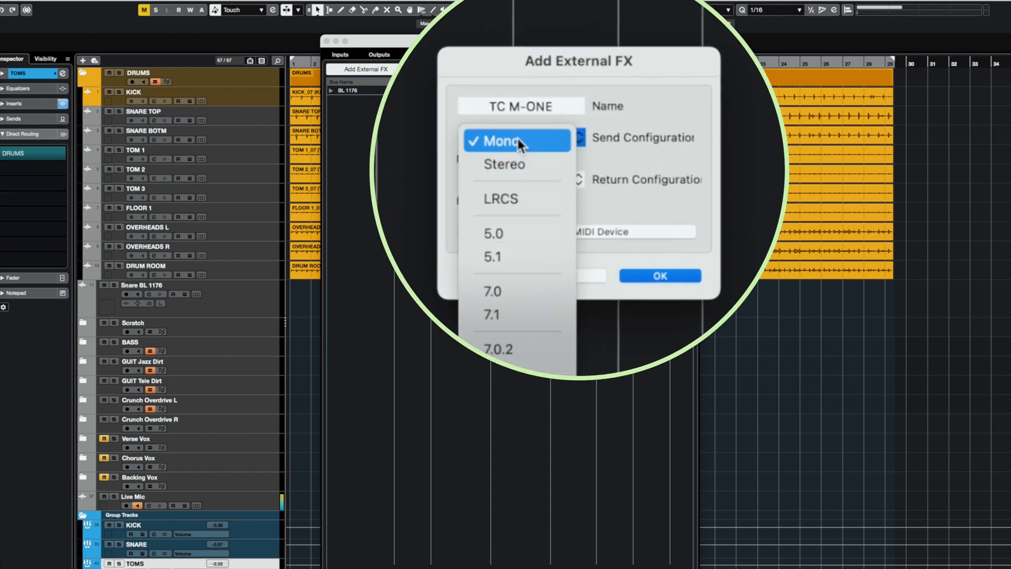
pyautogui.click(504, 140)
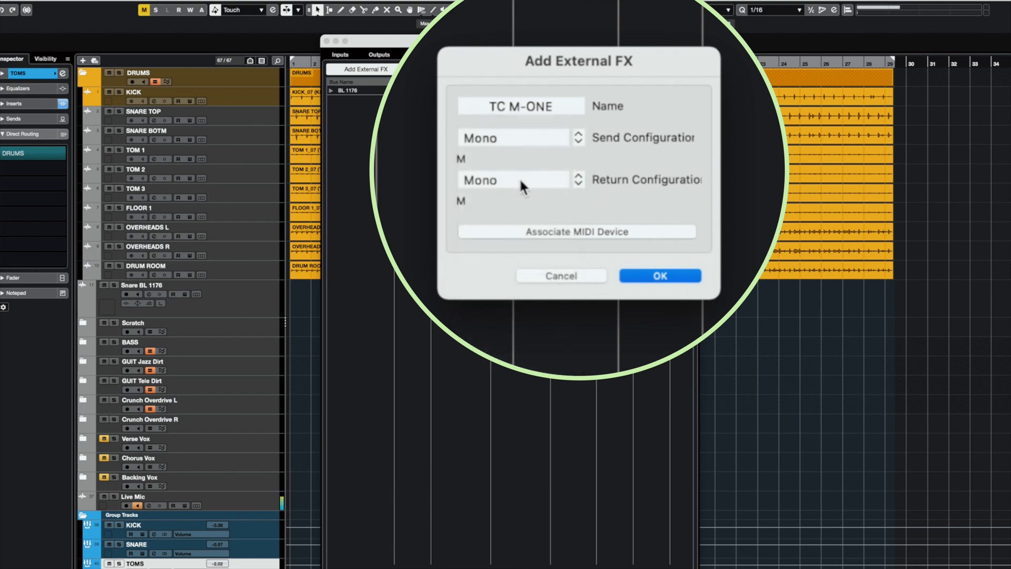
pyautogui.click(513, 179)
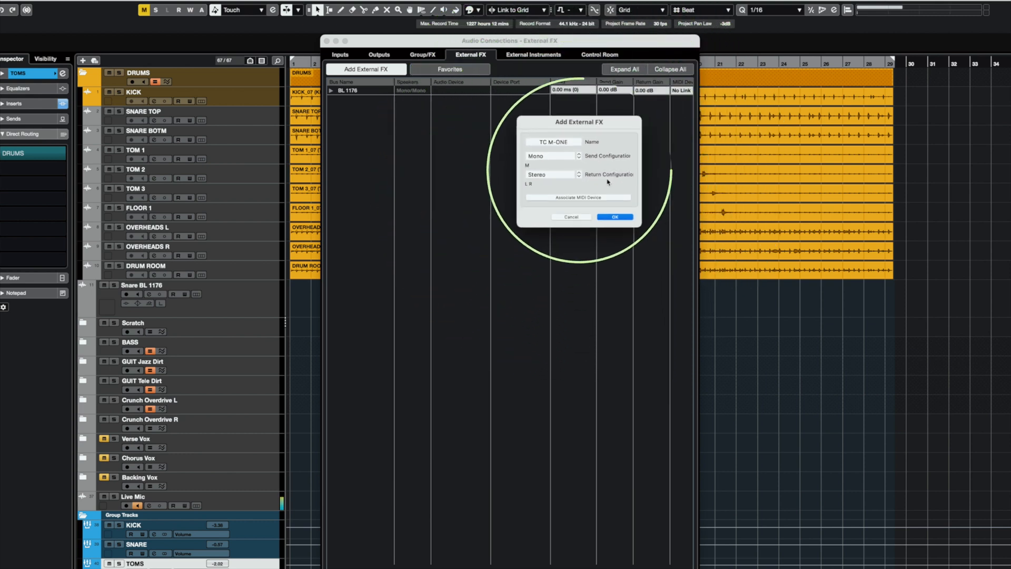
pyautogui.click(613, 217)
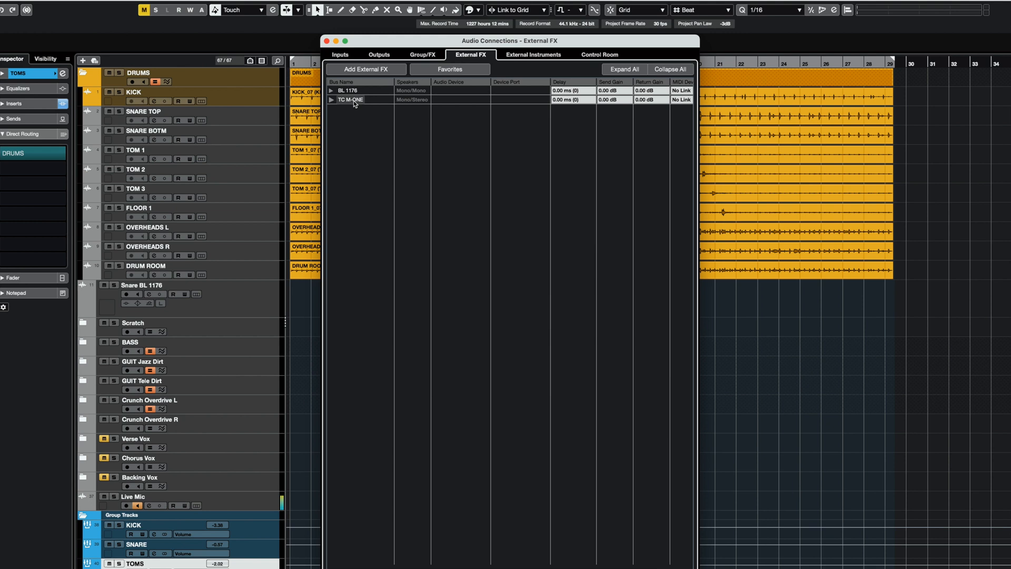
pyautogui.click(331, 99)
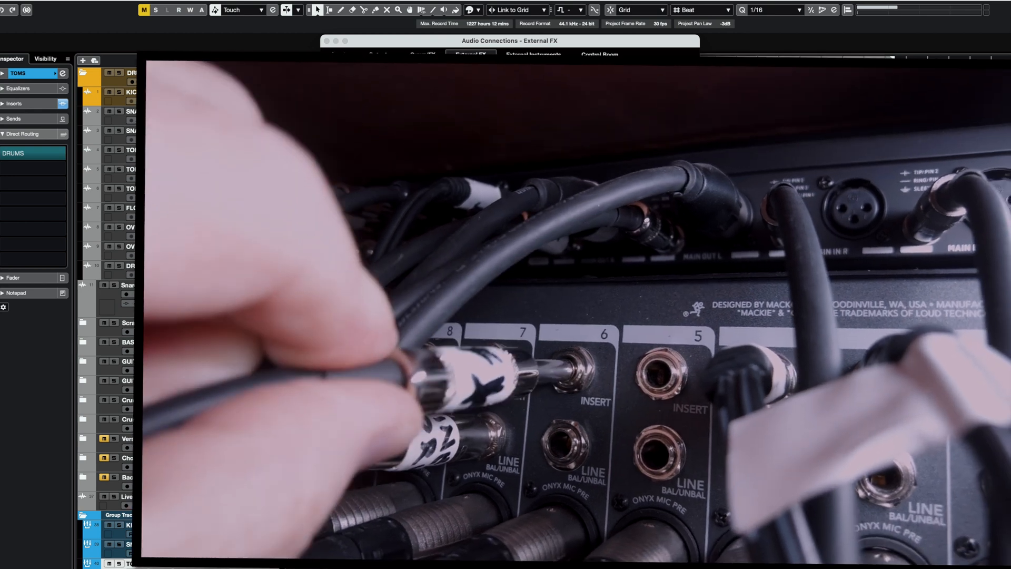
pyautogui.click(519, 135)
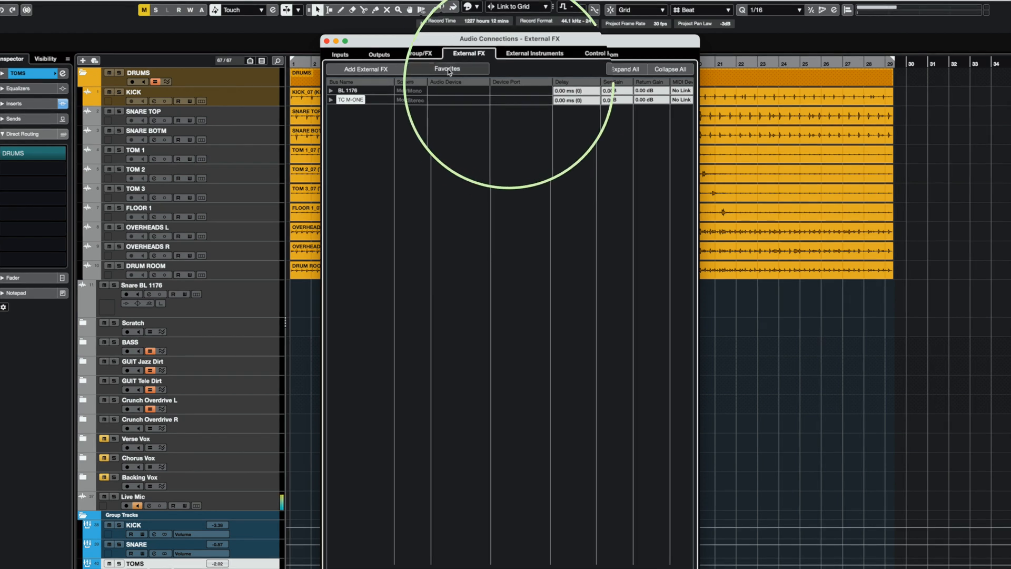
# Add TC M-ONE to the external effect favourites and confirm it sits beside BL 1176
pyautogui.click(446, 70)
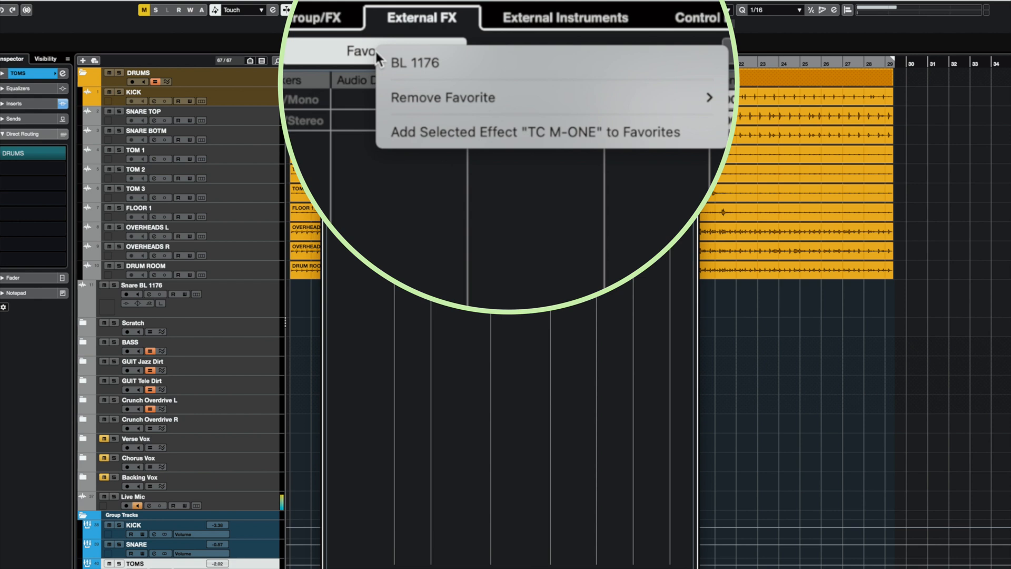
pyautogui.moveTo(568, 132)
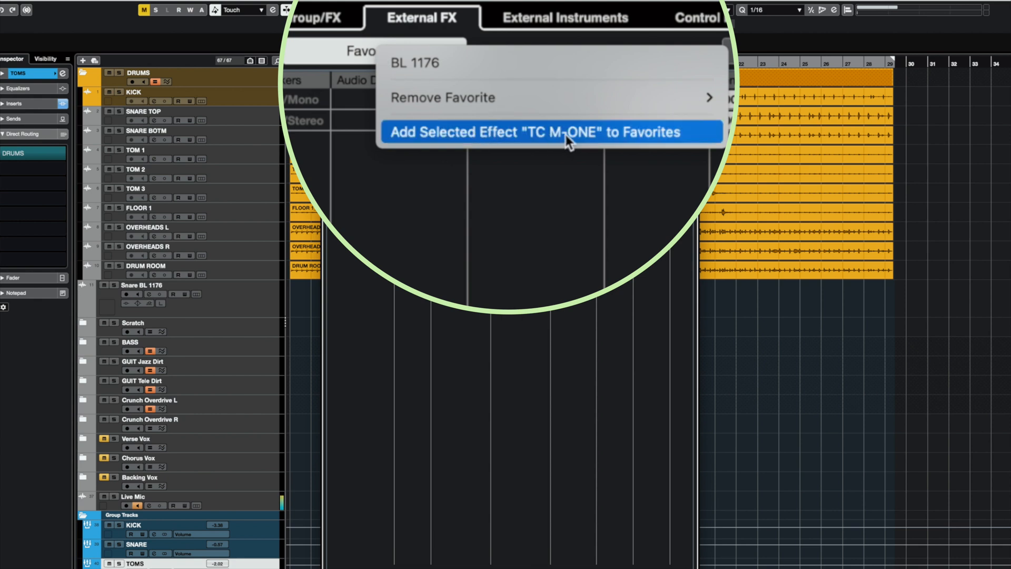
pyautogui.click(546, 131)
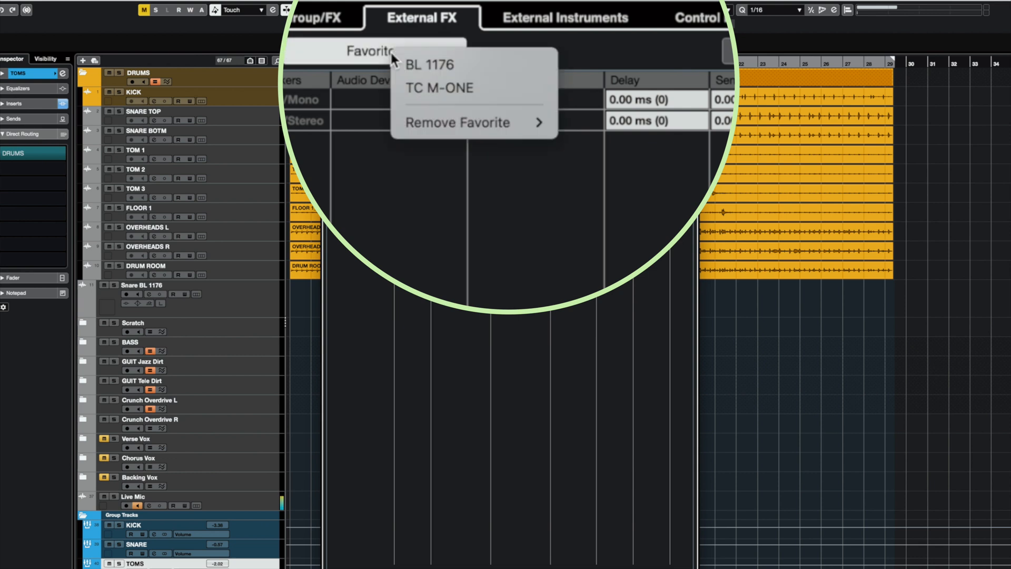
pyautogui.moveTo(428, 64)
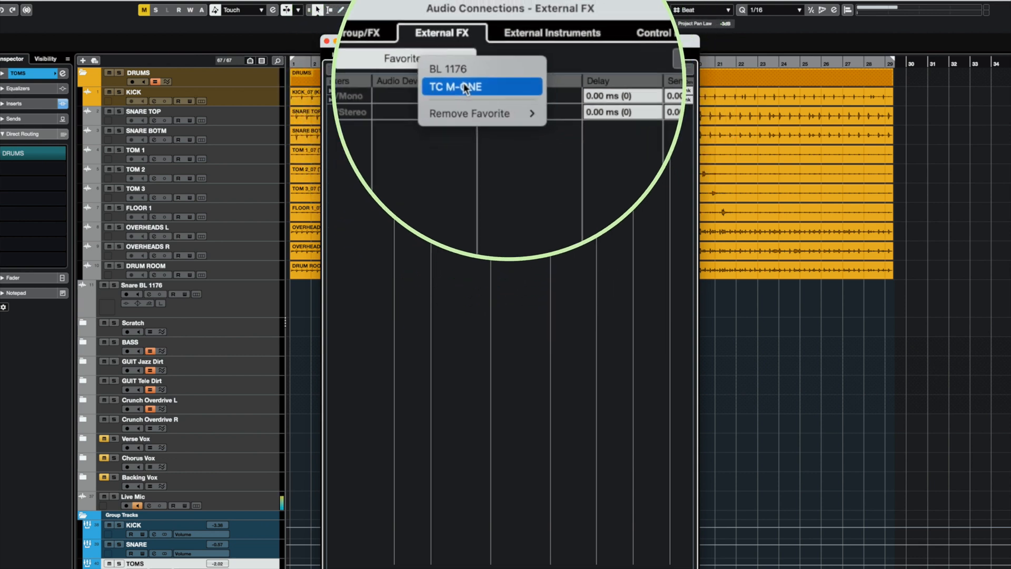
pyautogui.click(455, 86)
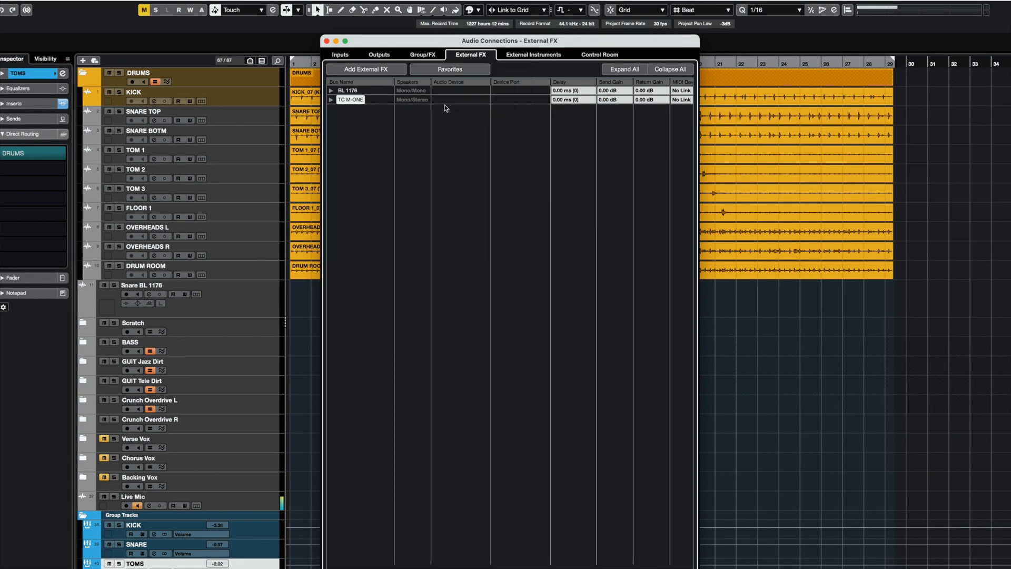
pyautogui.moveTo(332, 30)
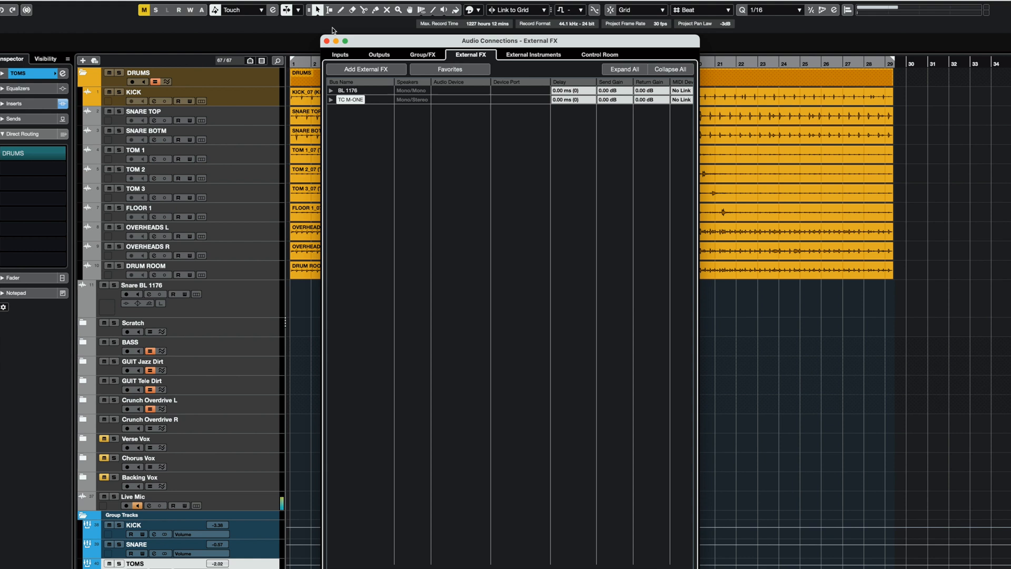
# In VST Plug-in Manager, place TC M-ONE into the Reverb folder of the Featherlight Plugins collection
pyautogui.click(326, 41)
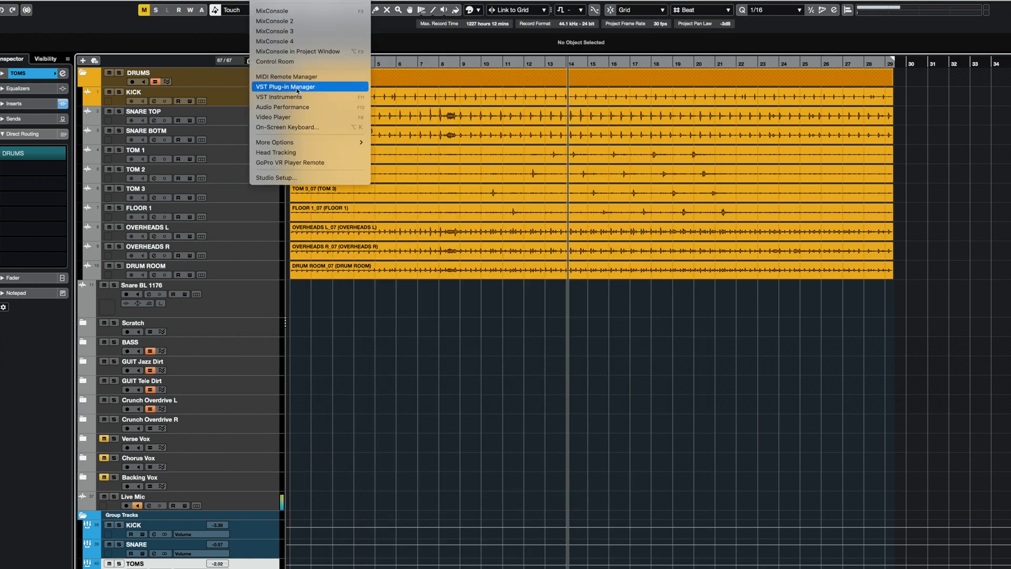
pyautogui.click(285, 88)
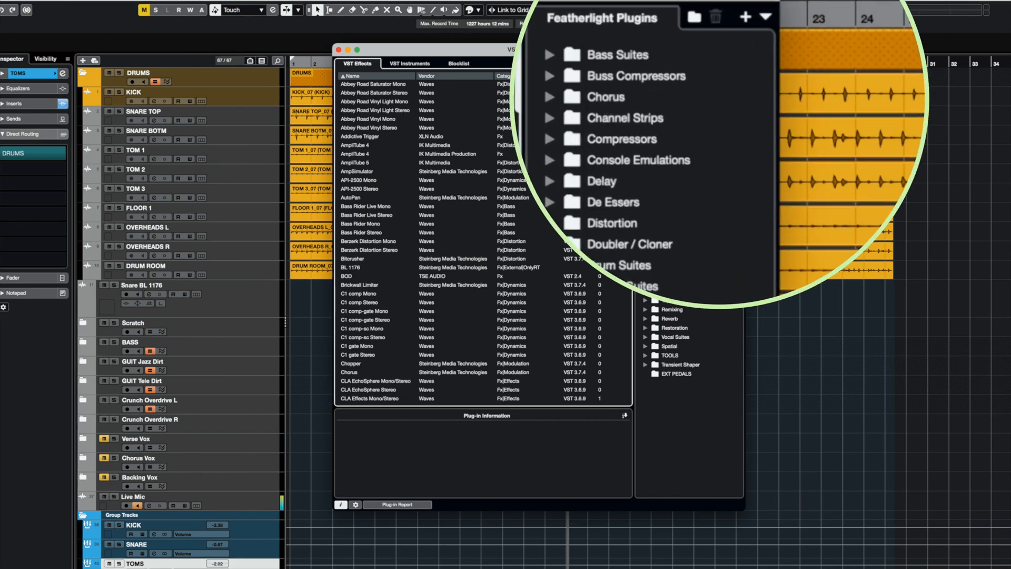
pyautogui.click(765, 17)
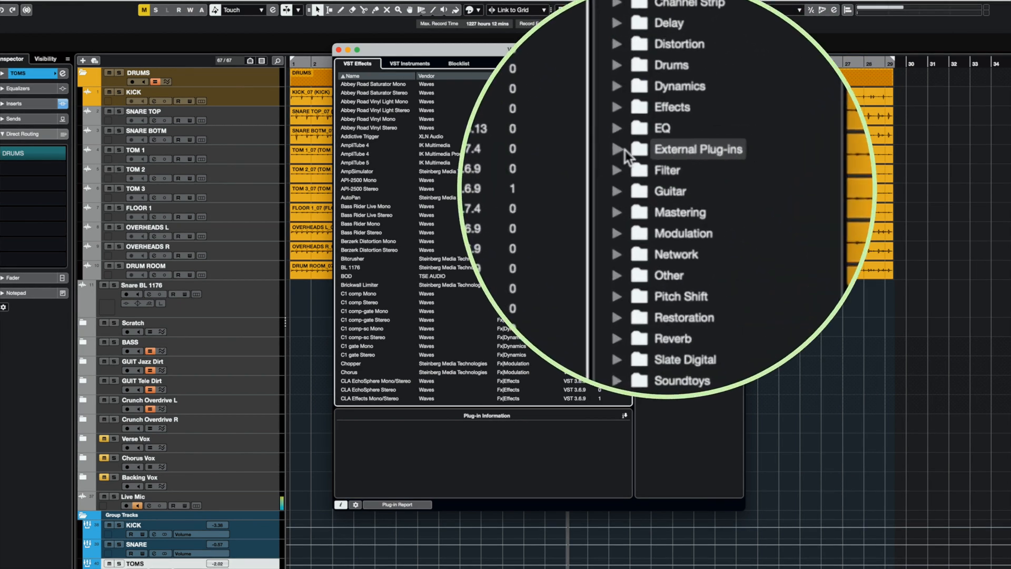
pyautogui.click(617, 149)
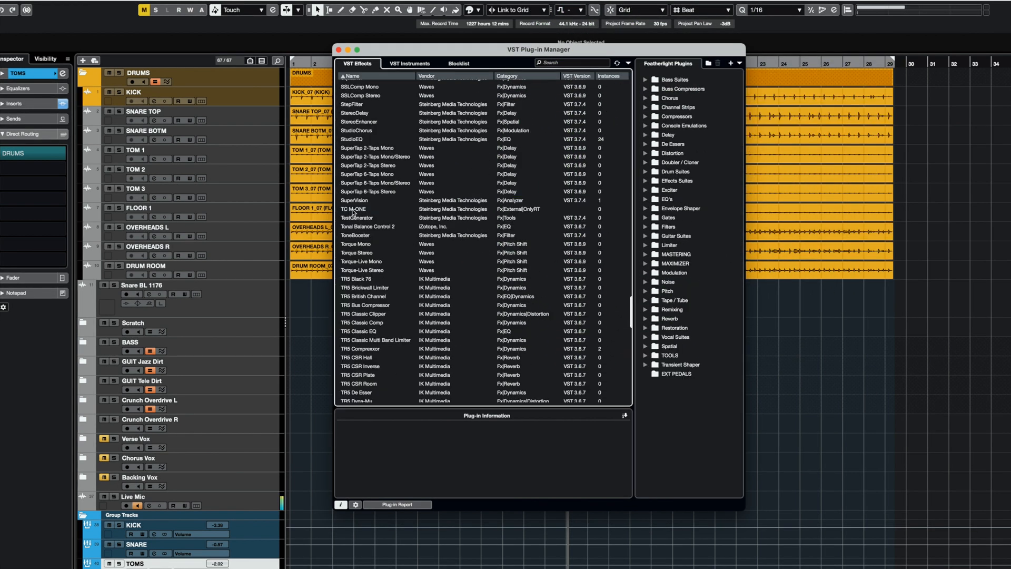
pyautogui.click(373, 208)
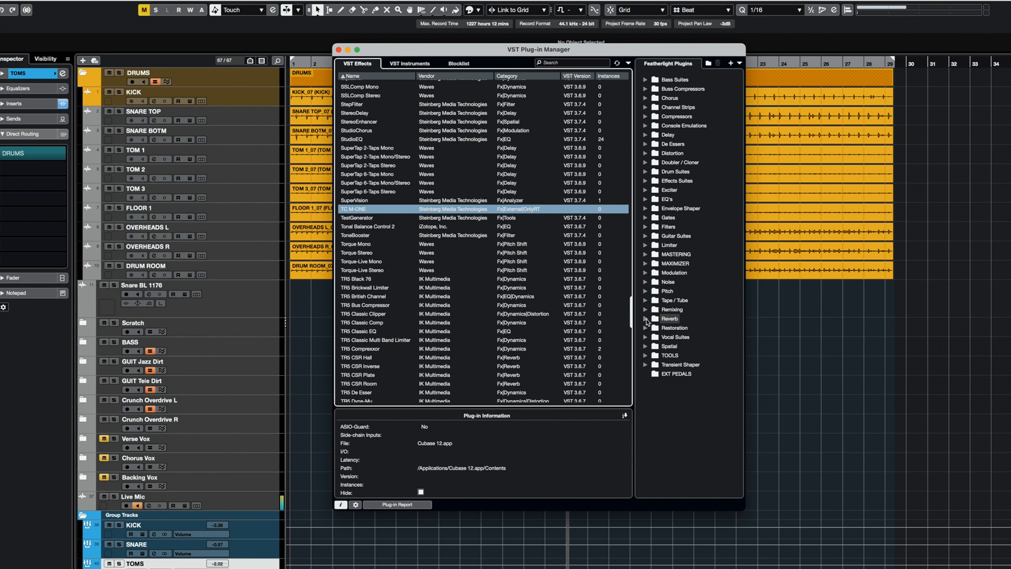
pyautogui.click(646, 318)
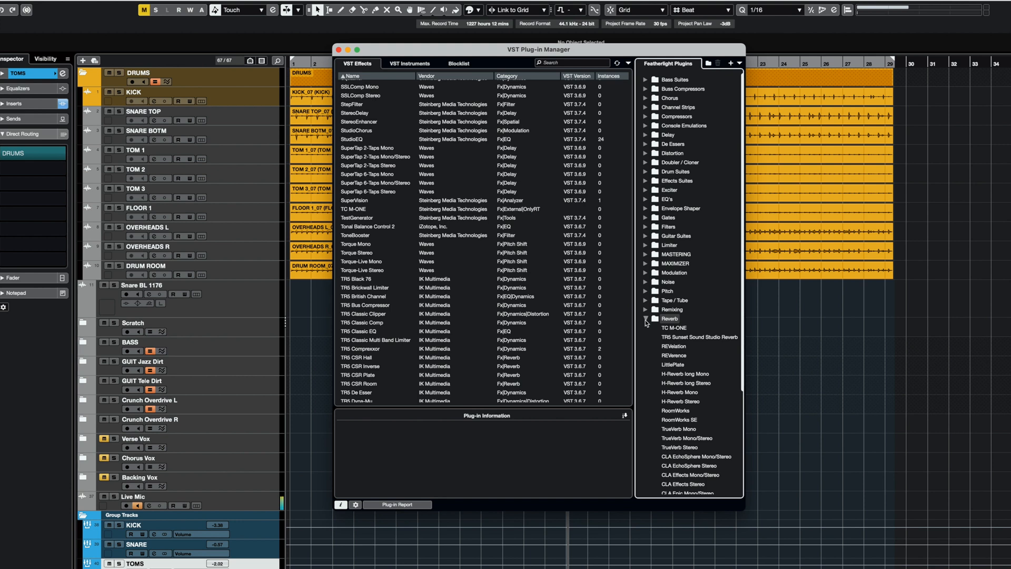
# Create an FX track with the TC M-ONE reverb, named TC M-ONE VERB, on stereo outputs 15-16
pyautogui.click(346, 50)
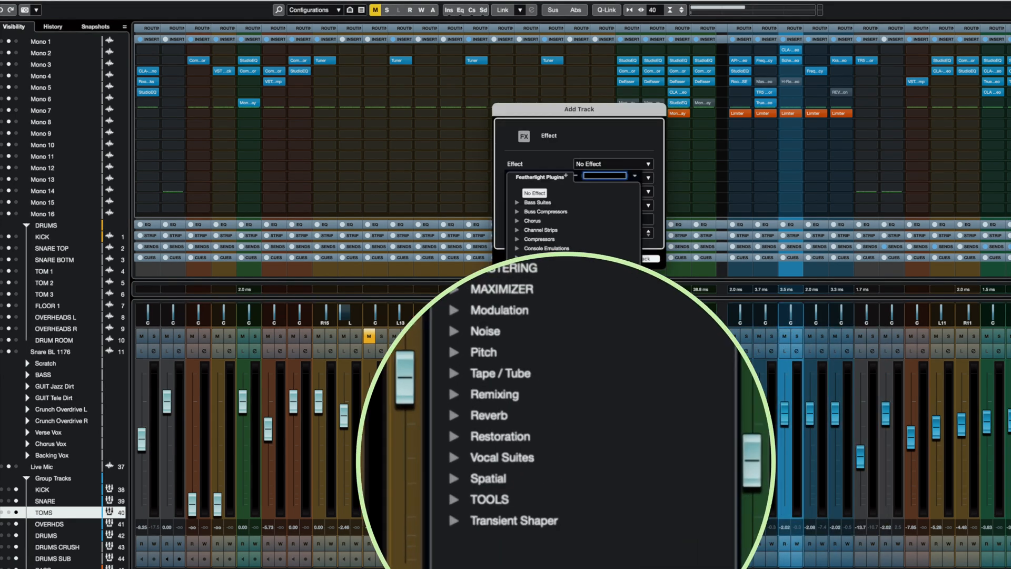
pyautogui.click(487, 415)
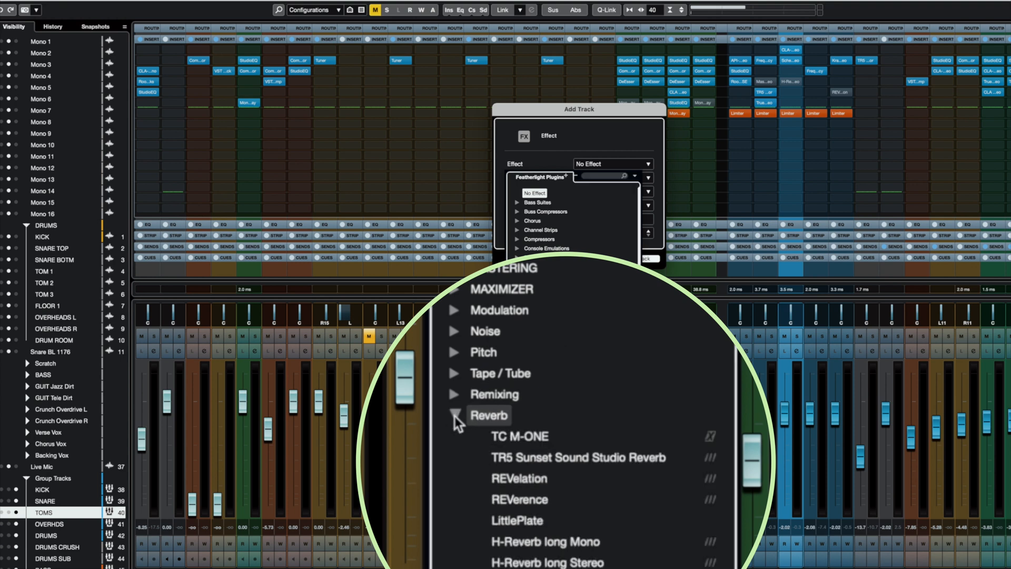
pyautogui.click(518, 436)
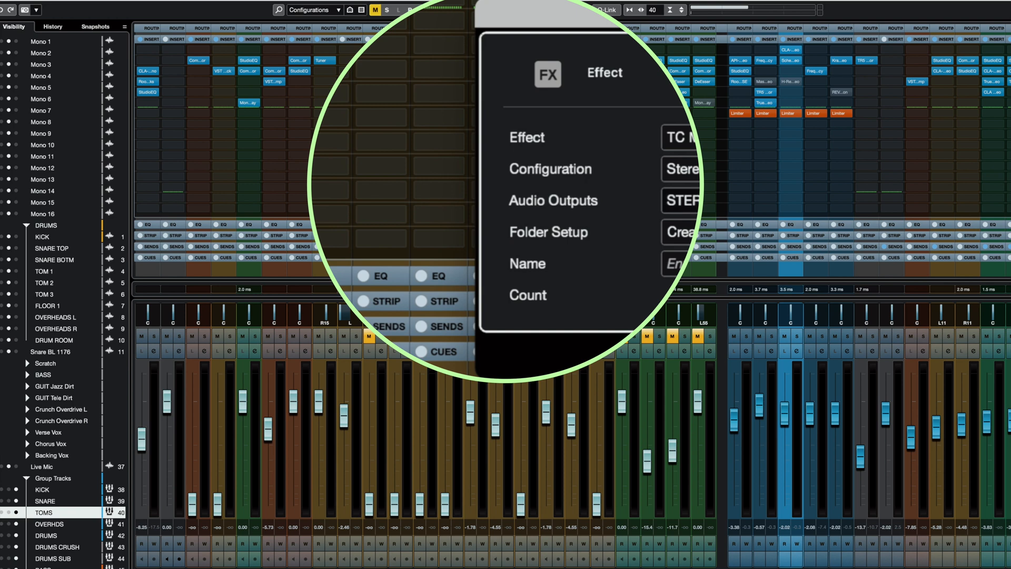
pyautogui.click(674, 264)
pyautogui.write('TC M-ONE')
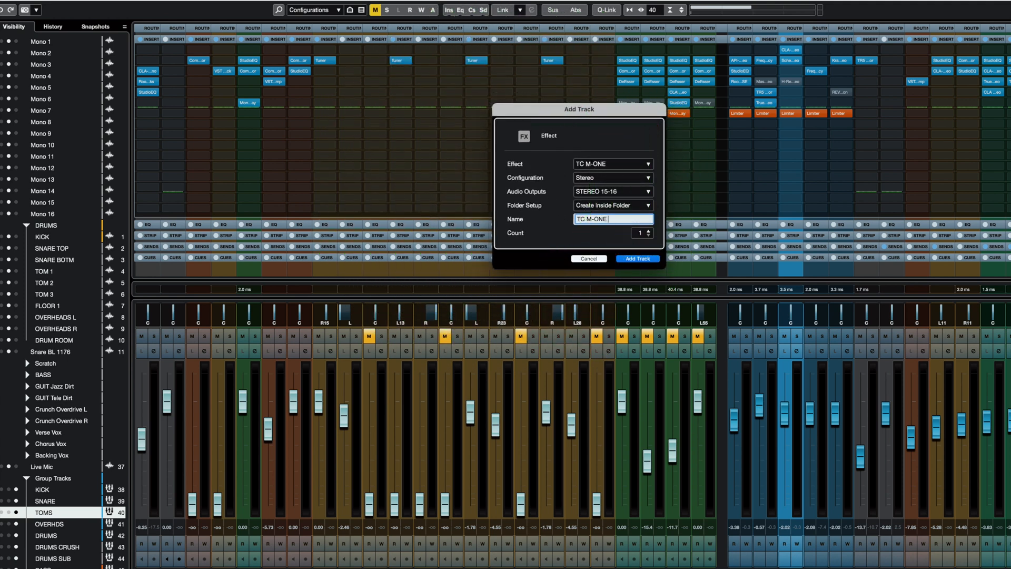
pyautogui.click(636, 258)
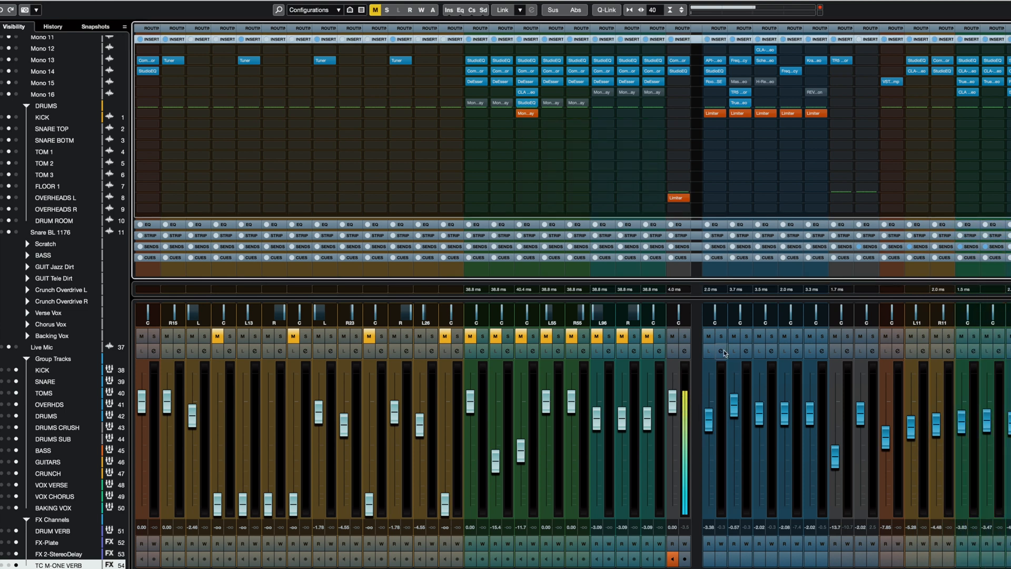
pyautogui.moveTo(771, 403)
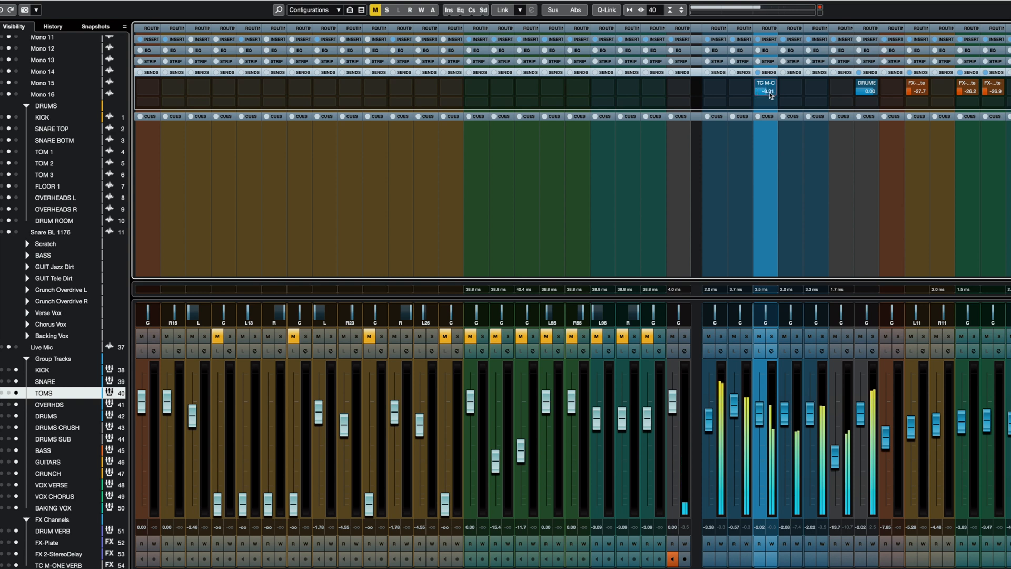
# Adjust the TOMS group's send level into the TC M-ONE VERB channel
pyautogui.moveTo(765, 90); pyautogui.dragTo(766, 94)
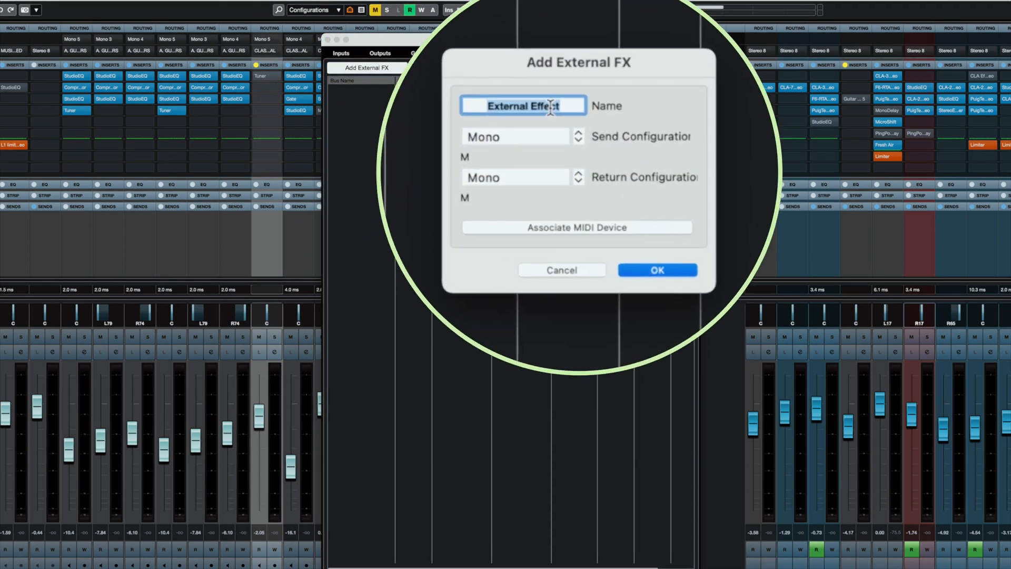
# Name the new external effect 'MB' and keep its send configuration mono
pyautogui.write('M')
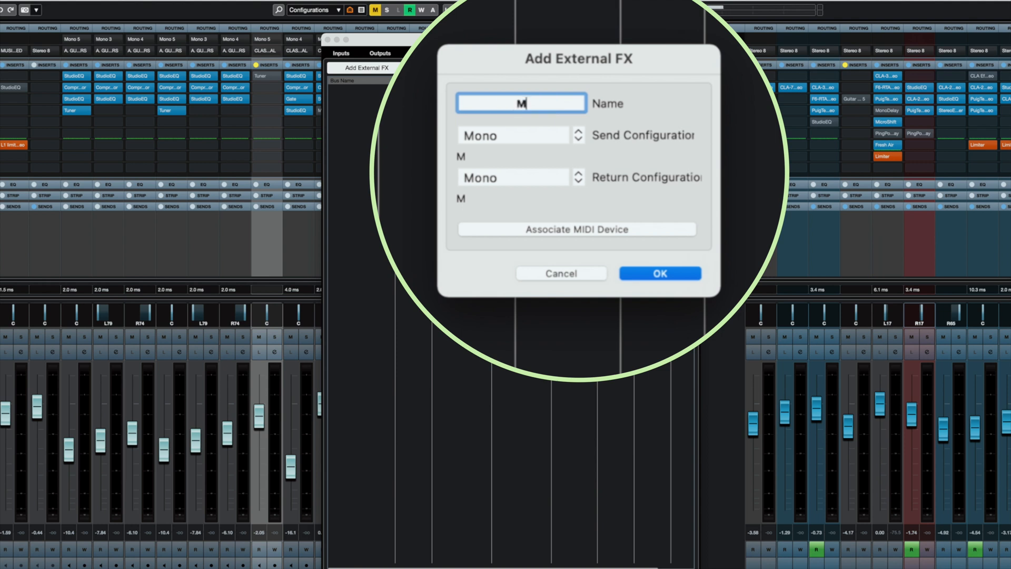
pyautogui.write('B')
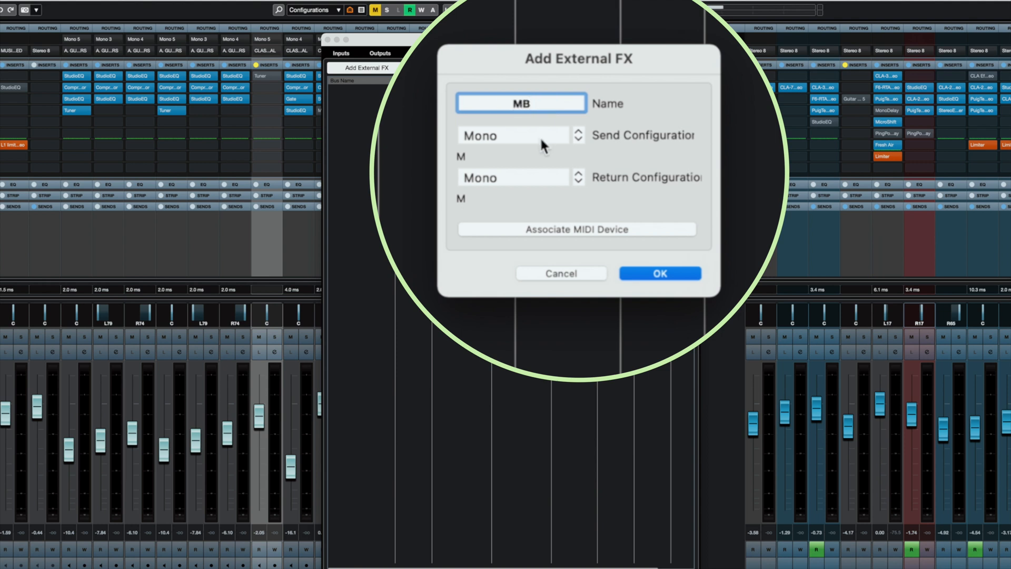
pyautogui.click(576, 135)
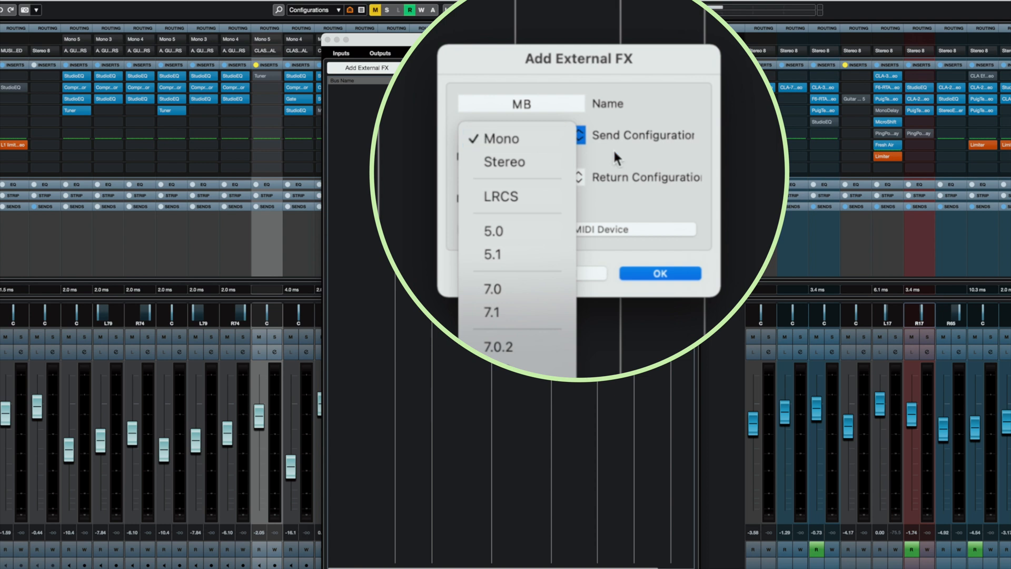
pyautogui.click(659, 274)
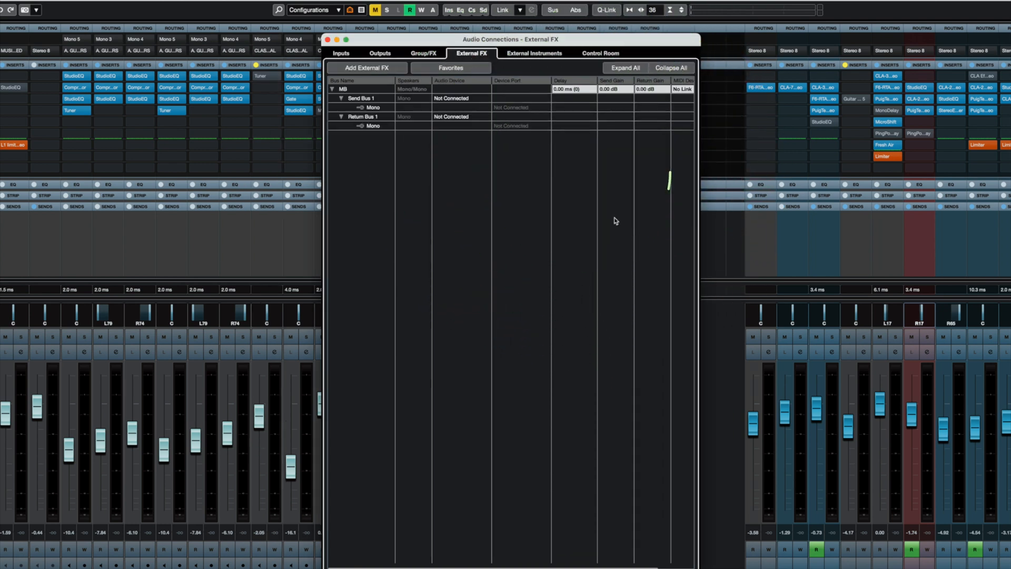
# Assign MB's send bus and return bus to Onyx 1640i (0632) port 2
pyautogui.click(362, 98)
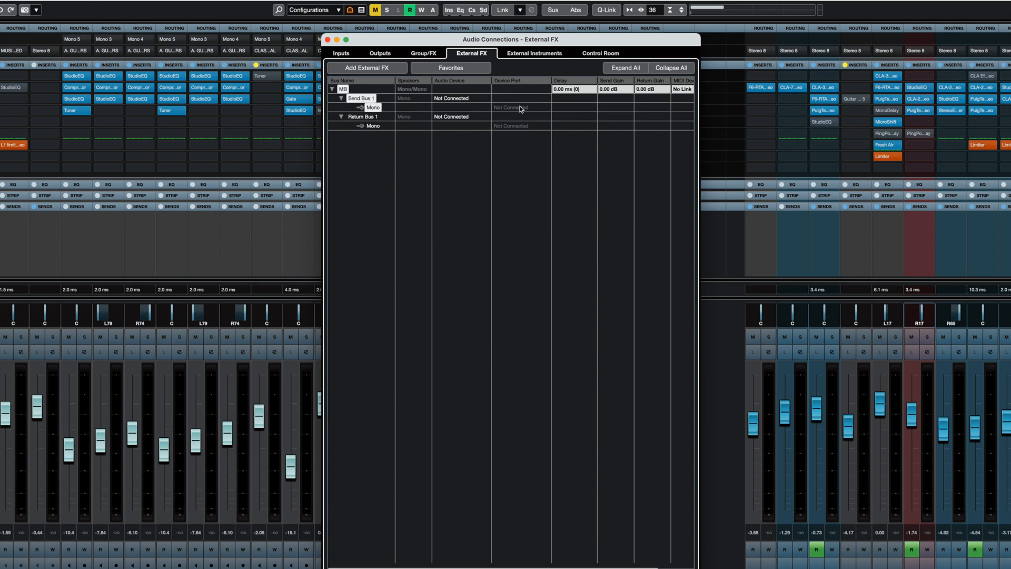
pyautogui.click(510, 108)
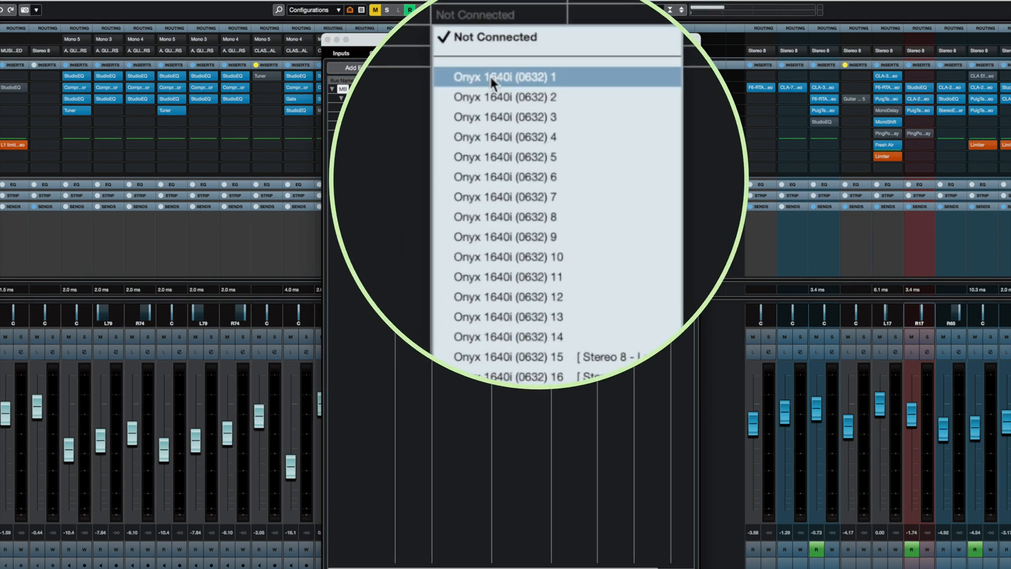
pyautogui.moveTo(495, 96)
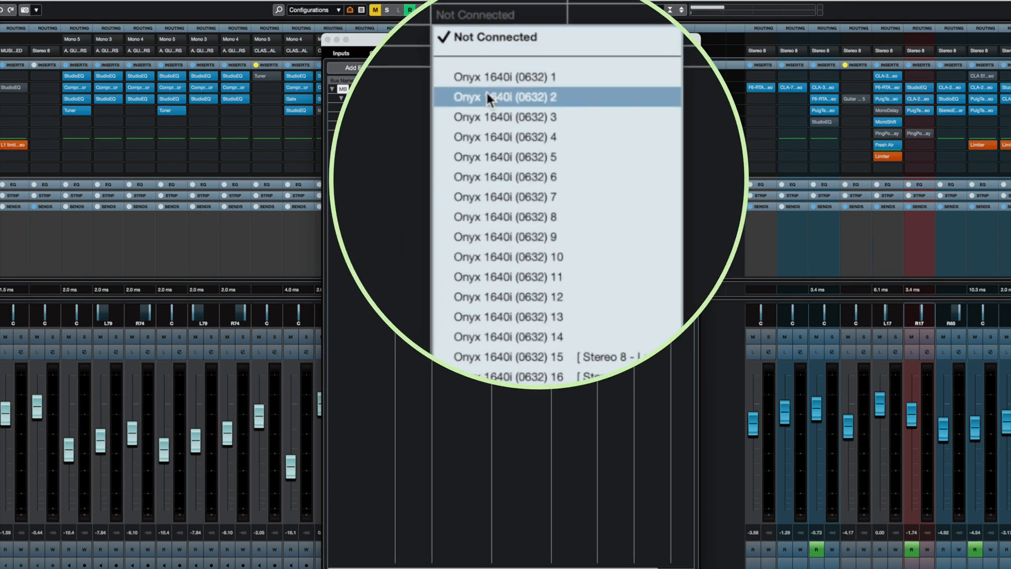
pyautogui.click(506, 96)
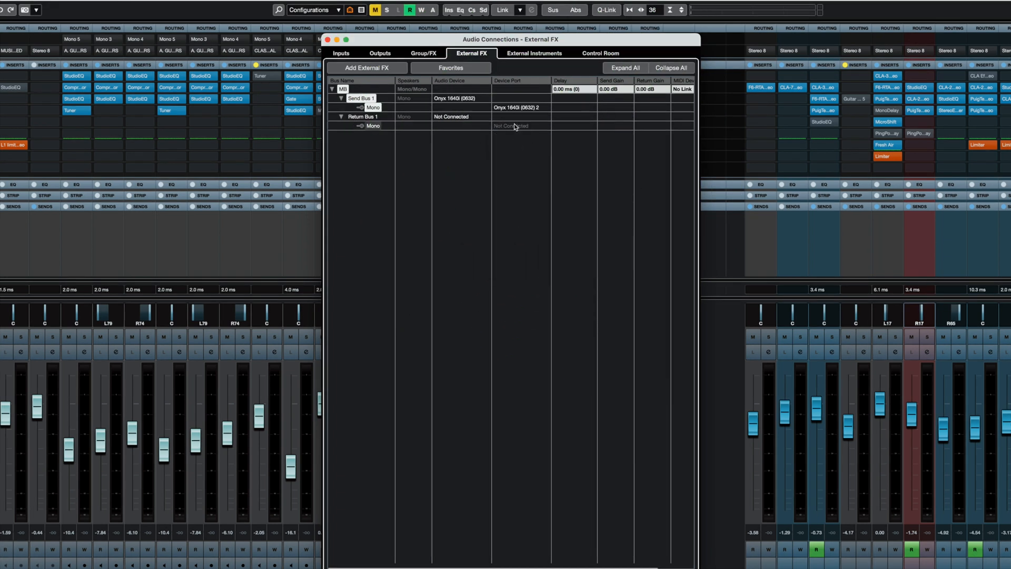
pyautogui.click(510, 126)
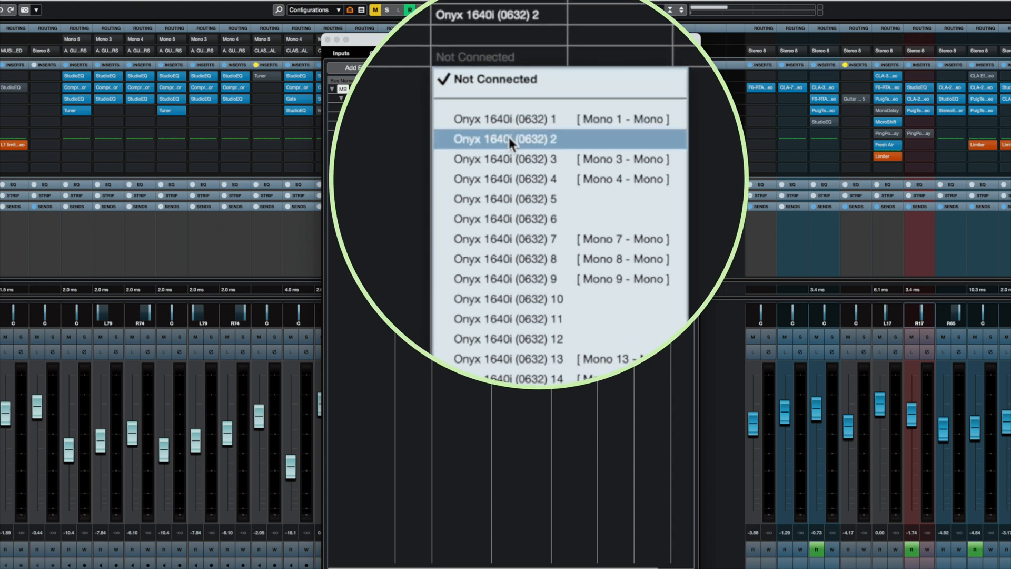
pyautogui.click(505, 139)
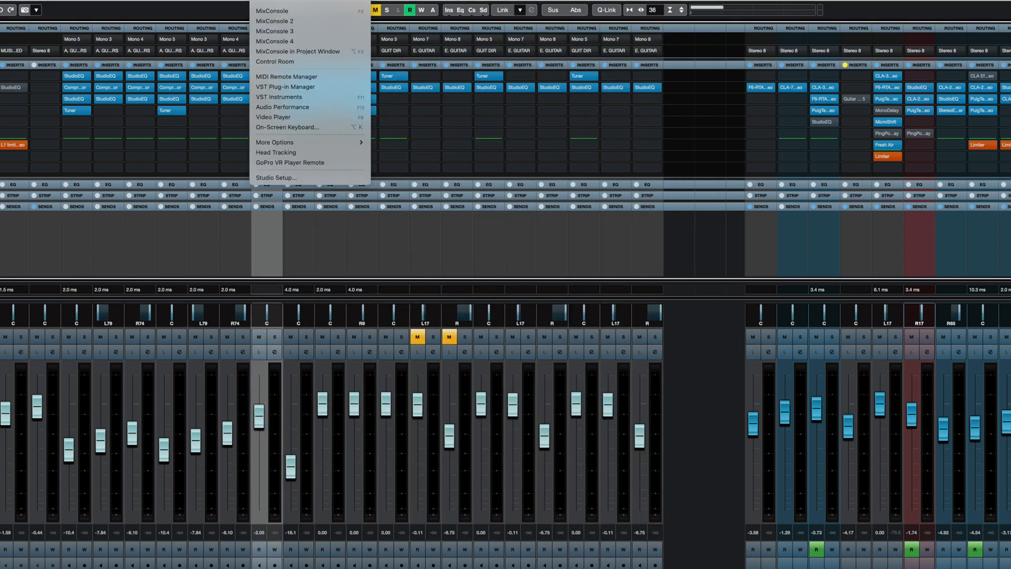
# Check the plug-in manager's collection folders, then move to the Guitar DIR insert slot for MB
pyautogui.click(287, 87)
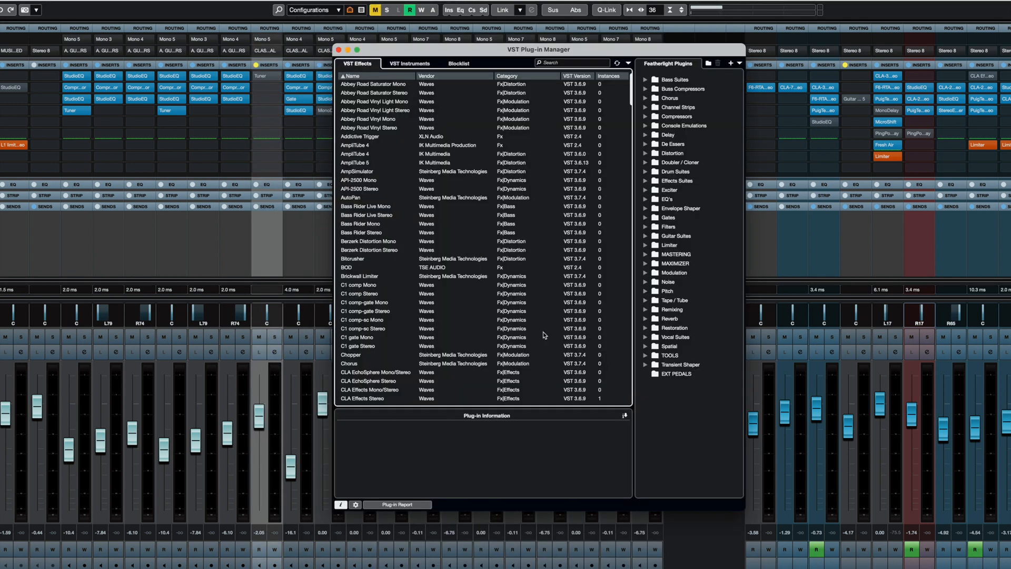
pyautogui.moveTo(641, 190)
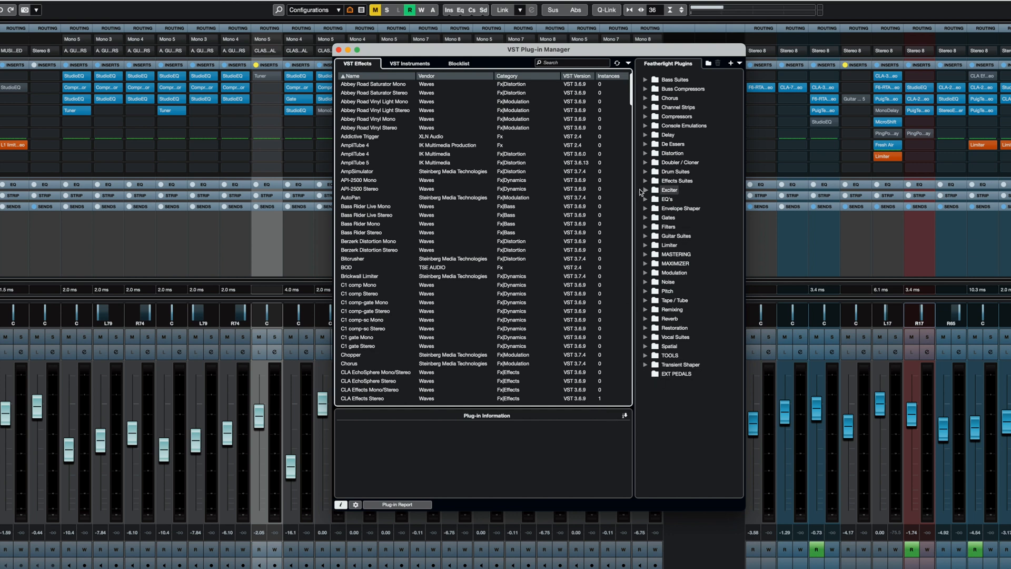
pyautogui.scroll(-3)
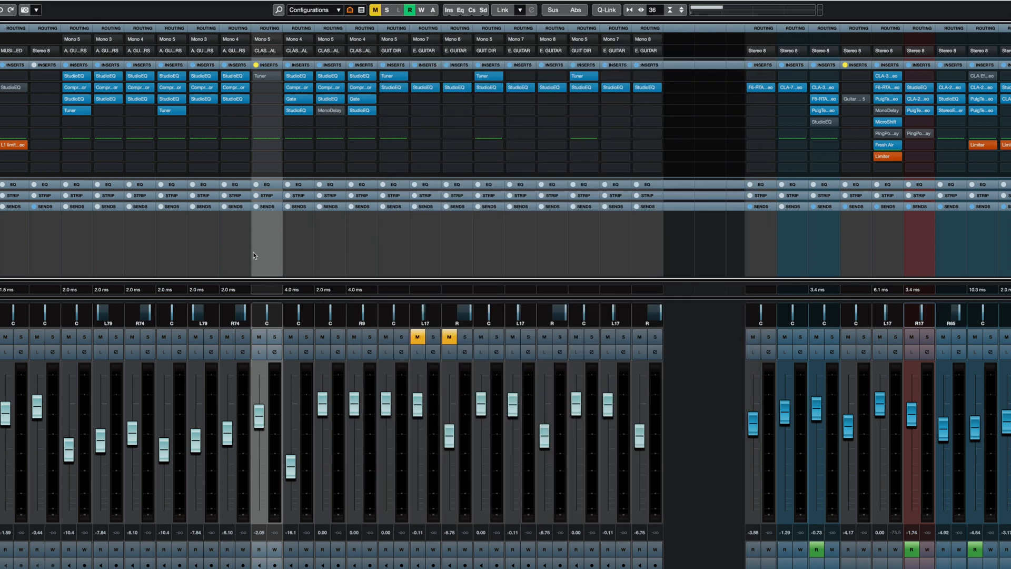
pyautogui.click(260, 76)
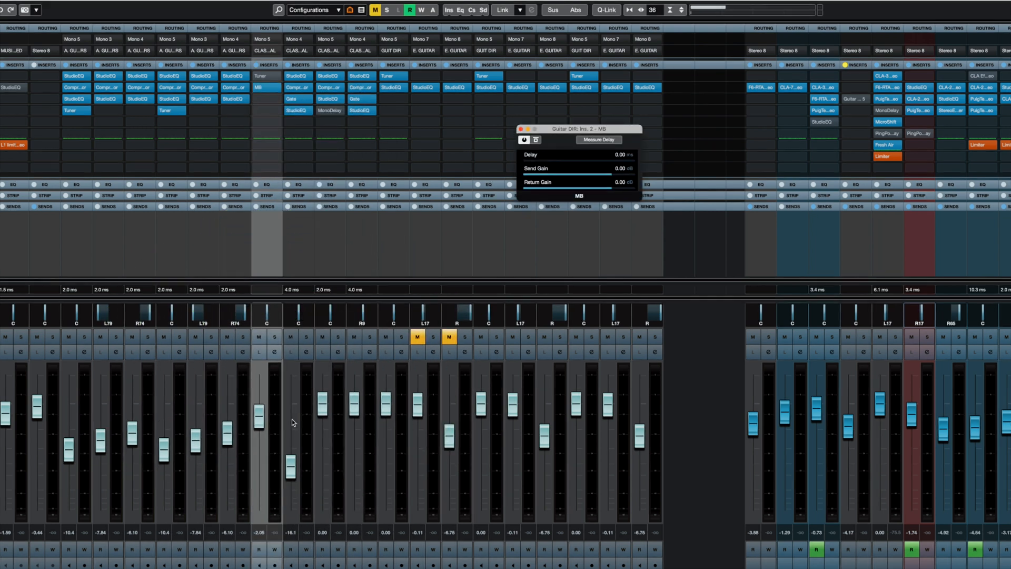
pyautogui.moveTo(531, 270)
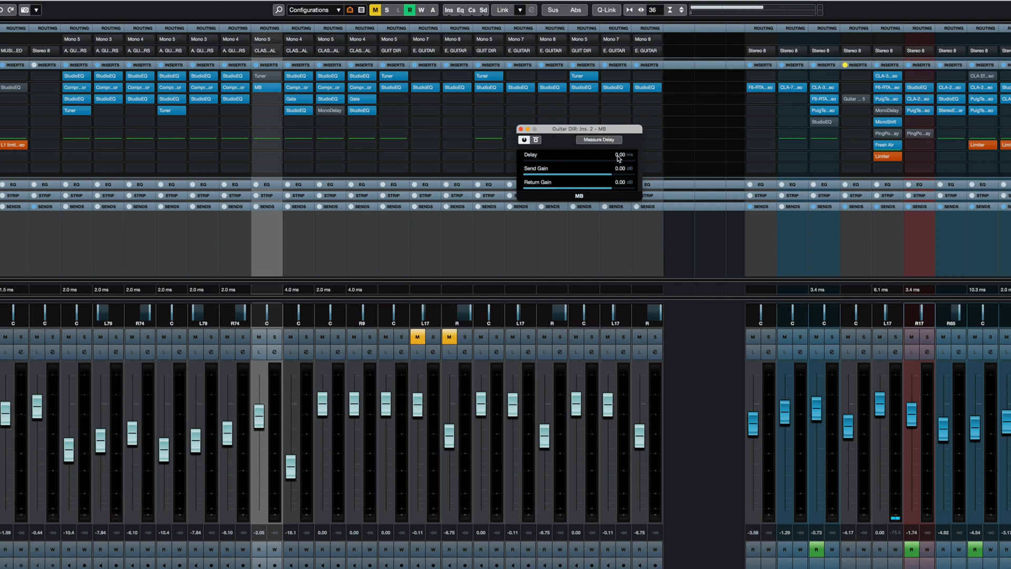
# Leave MB at zero delay and gain on Guitar DIR and dismiss its panel
pyautogui.click(519, 128)
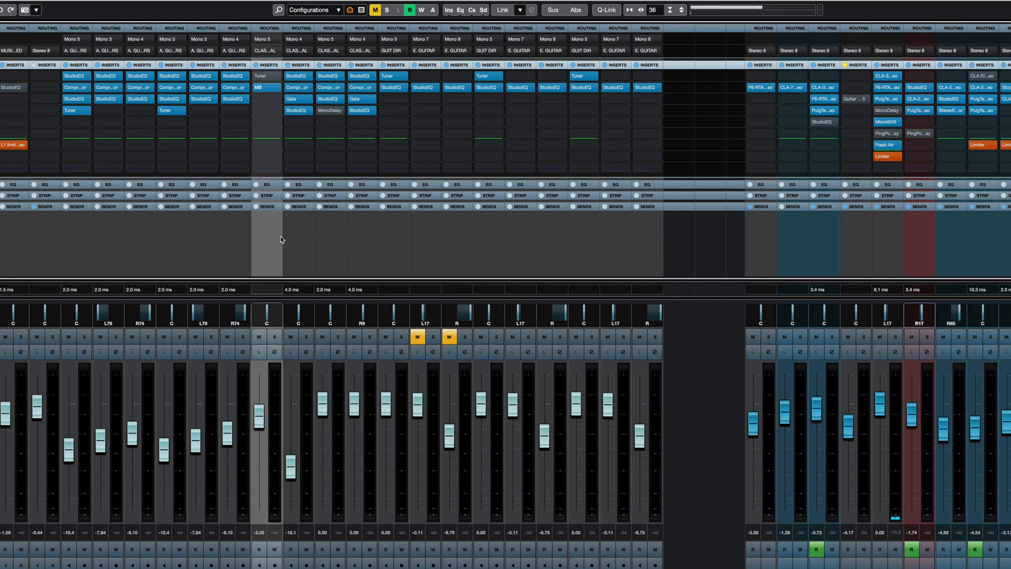